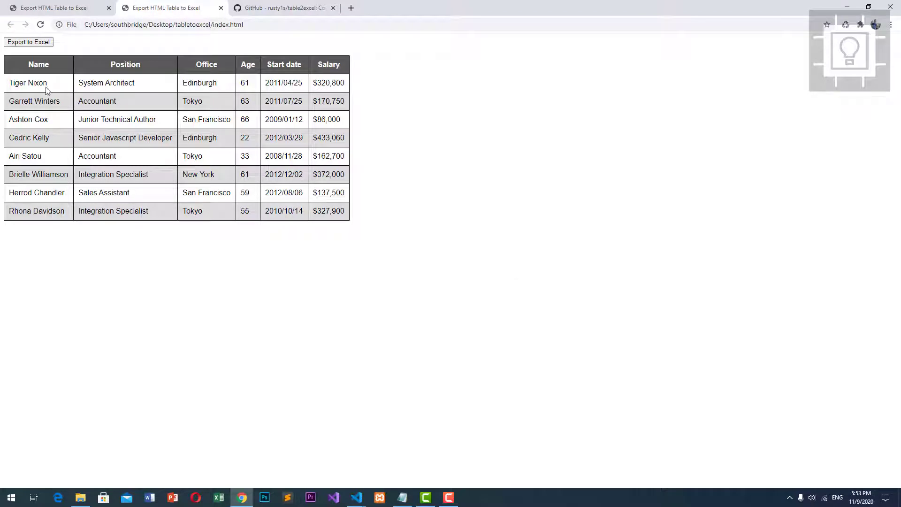
pyautogui.moveTo(268, 134)
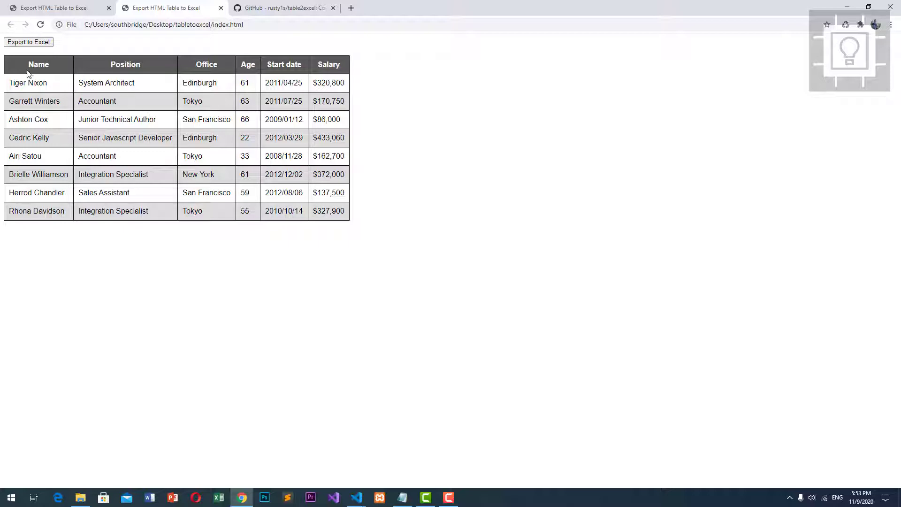
pyautogui.moveTo(242, 157)
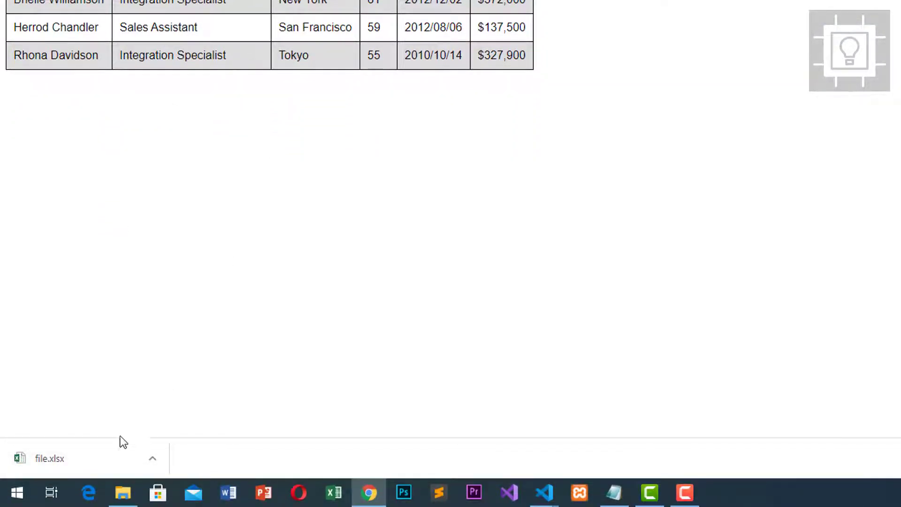
pyautogui.moveTo(54, 465)
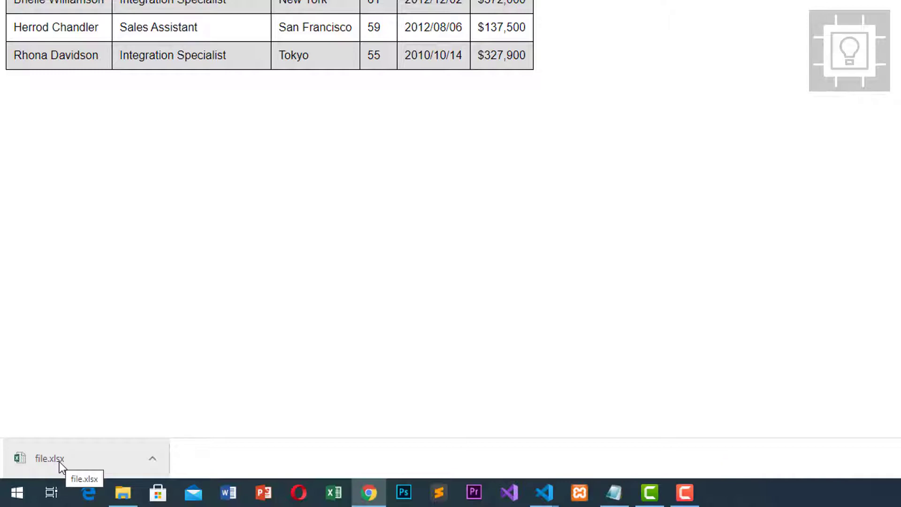
# Open the downloaded file.xlsx in Excel and dismiss the Office activation notice
pyautogui.click(50, 458)
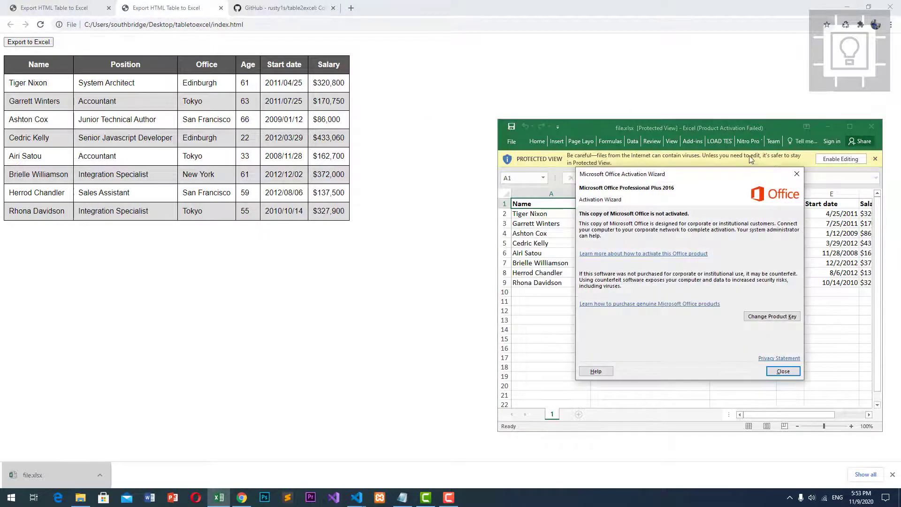
pyautogui.click(782, 371)
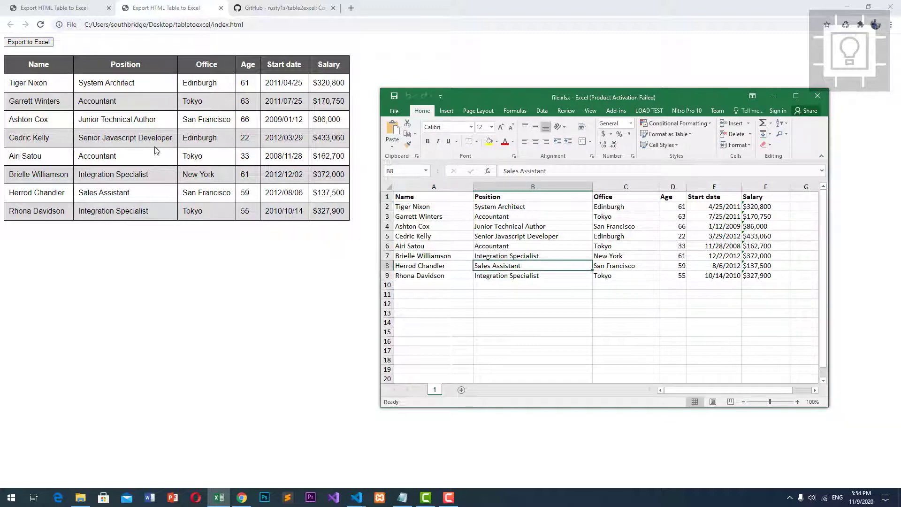
pyautogui.moveTo(665, 300)
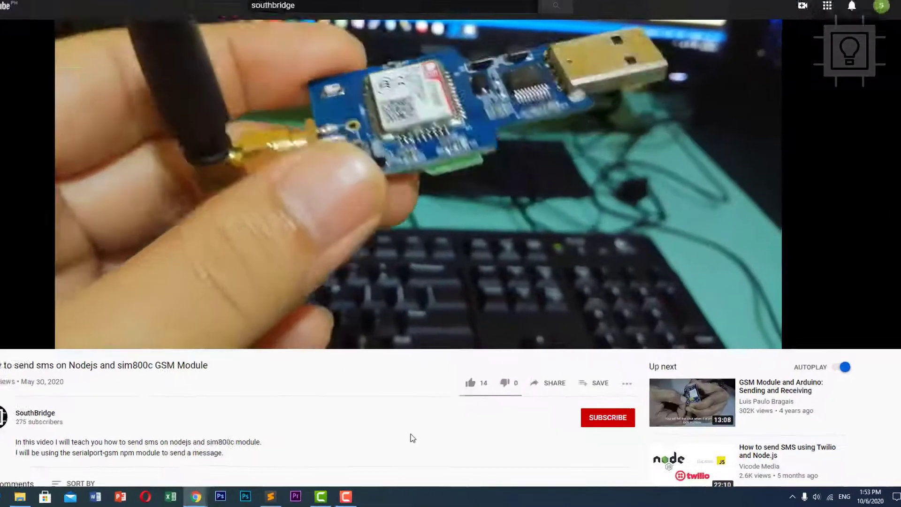
# Subscribe to the video's channel and turn on its notifications
pyautogui.click(608, 416)
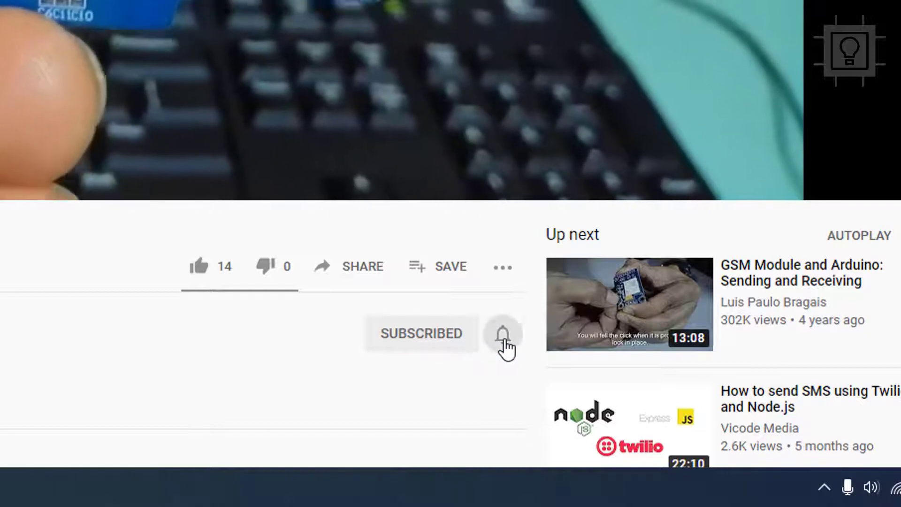
pyautogui.click(505, 333)
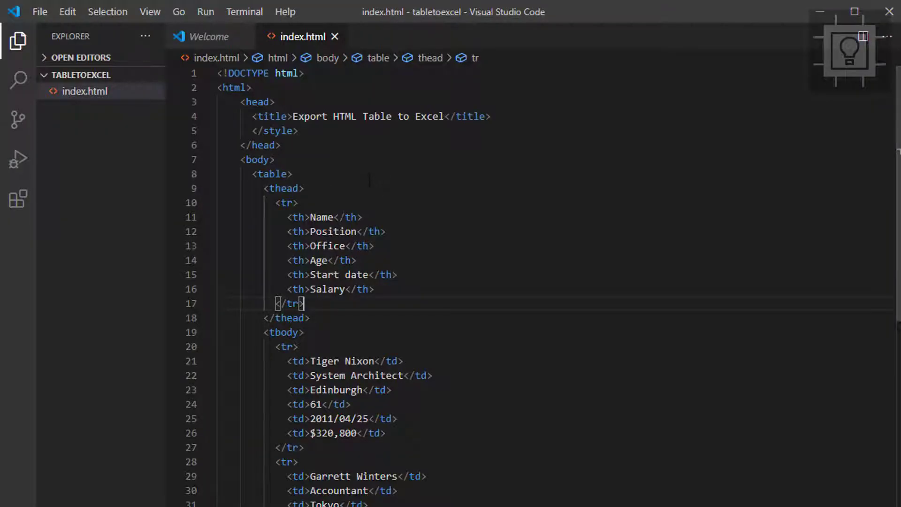
pyautogui.scroll(-3)
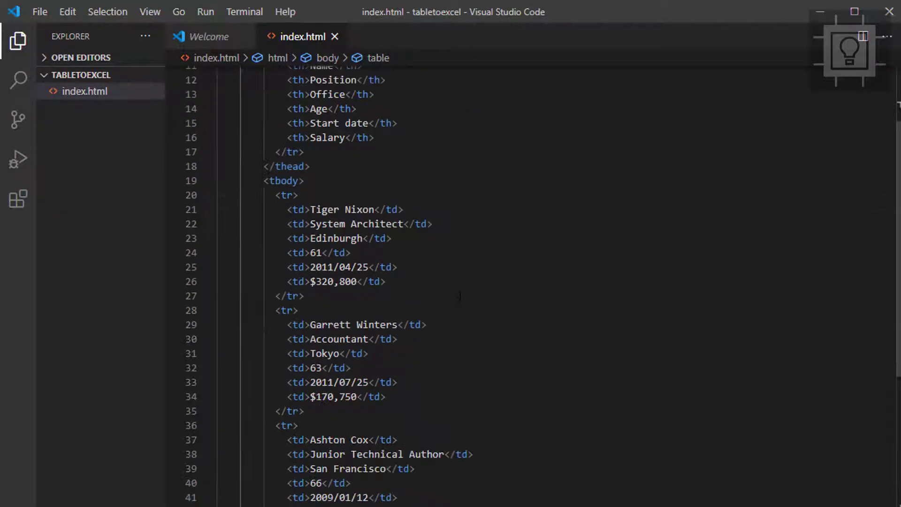
pyautogui.scroll(3)
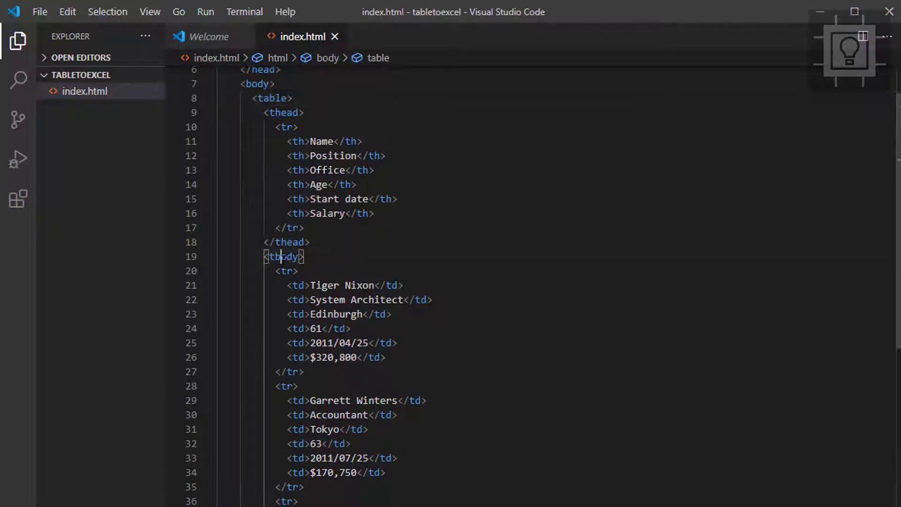
pyautogui.scroll(-3)
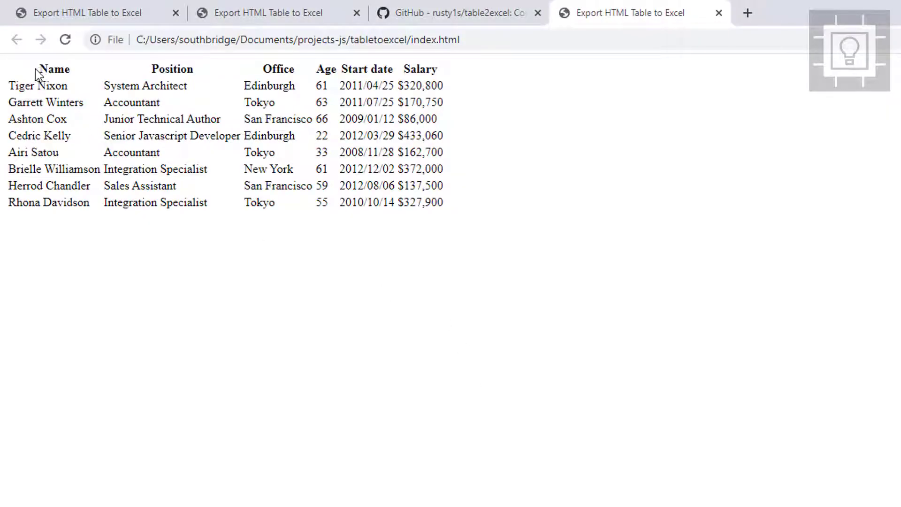
# Bring up the Chrome tab showing the unstyled index.html employee table
pyautogui.moveTo(34, 73); pyautogui.dragTo(447, 205)
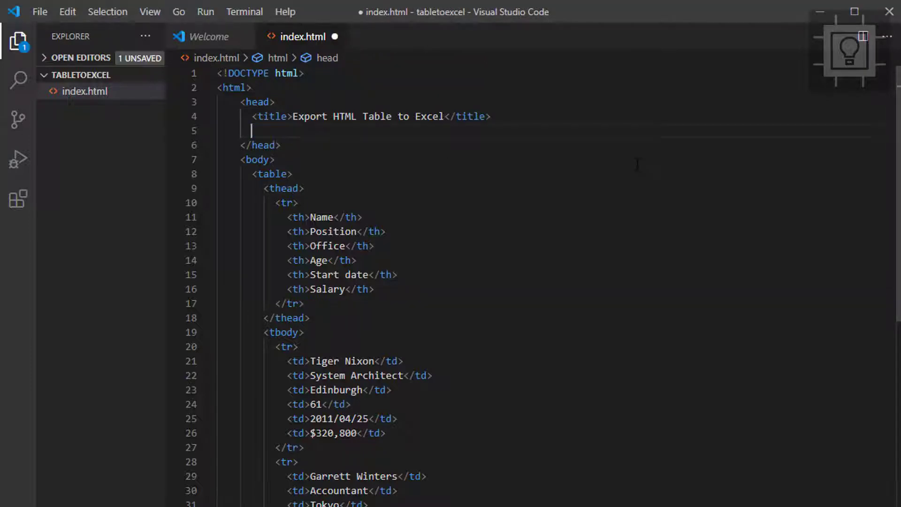
# Add a head style block with sans-serif font, black borders, grey striped rows and dark header
pyautogui.write('style')
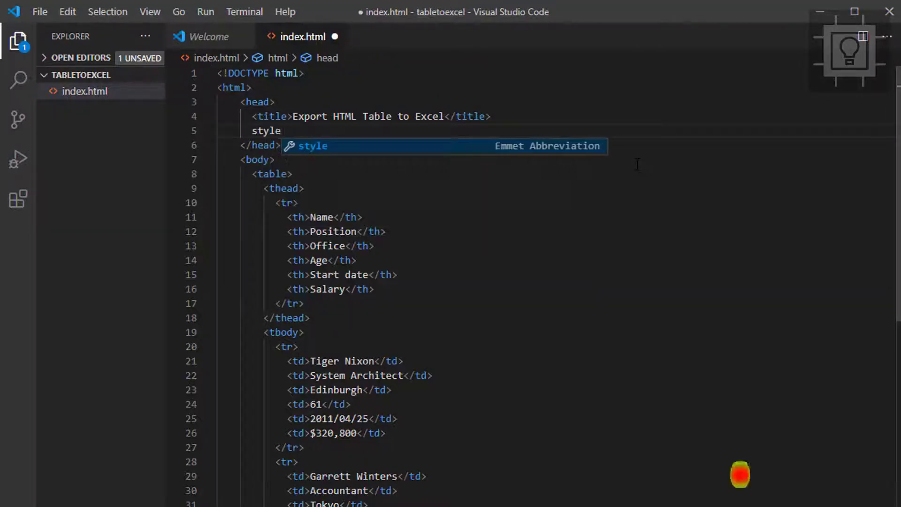
pyautogui.press('Tab')
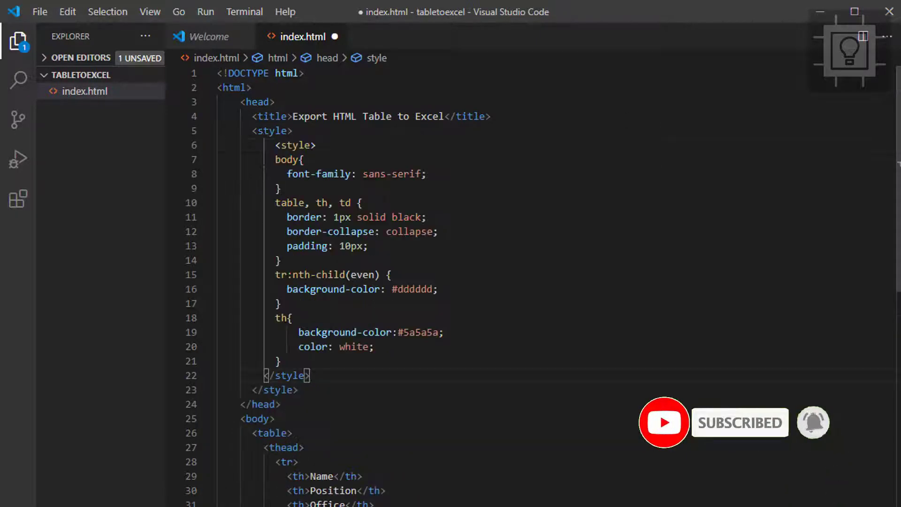
pyautogui.moveTo(303, 160); pyautogui.dragTo(280, 360)
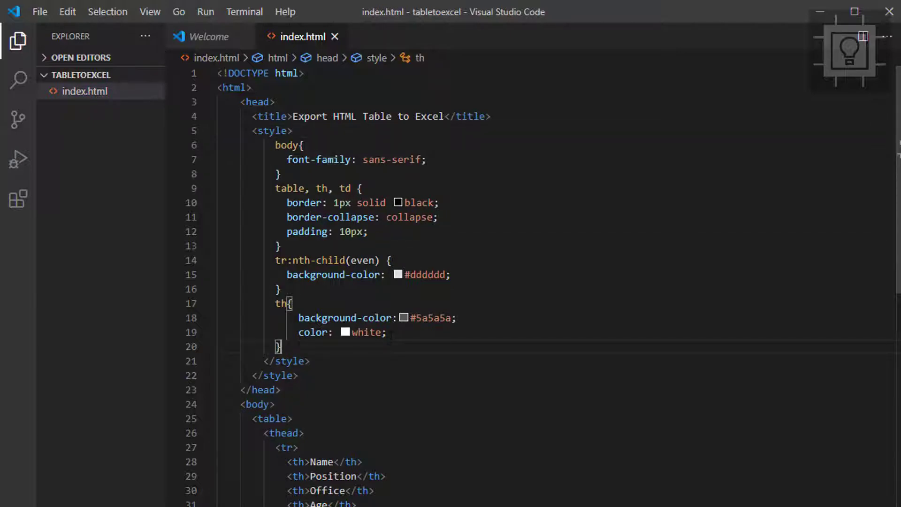
pyautogui.scroll(-3)
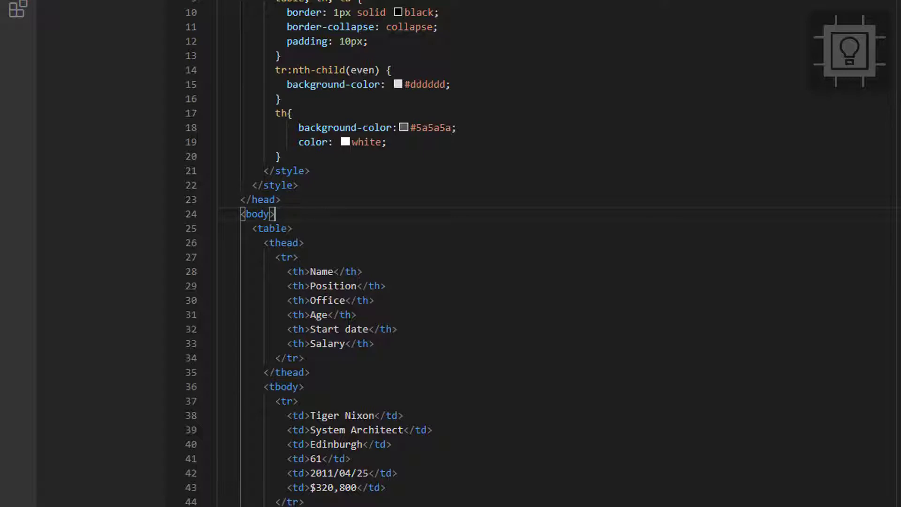
# Insert a button with id="downloadexcel" labelled Export to Excel, followed by <br><br>, above the table
pyautogui.write('b')
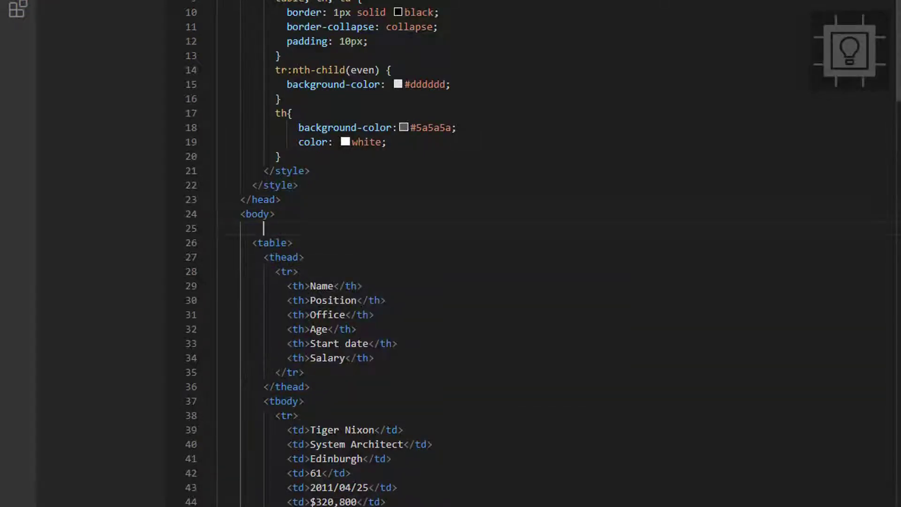
pyautogui.write('bu')
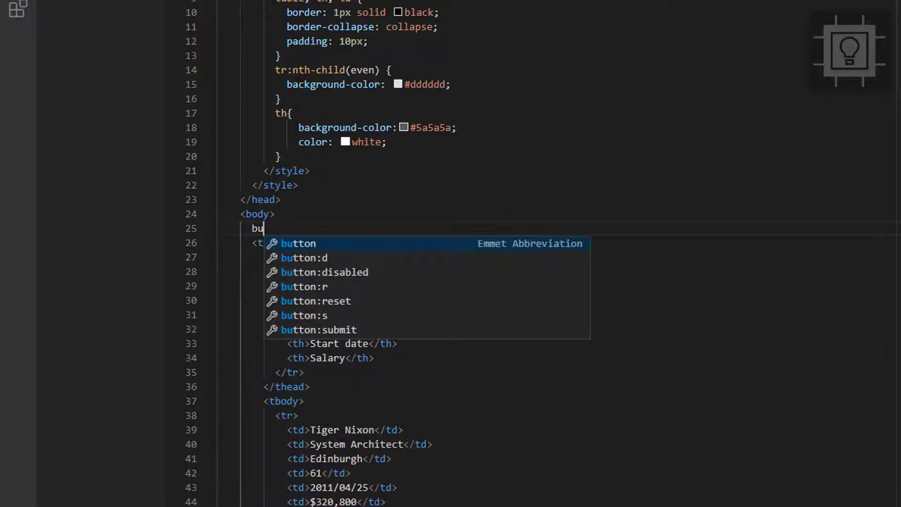
pyautogui.press('Tab')
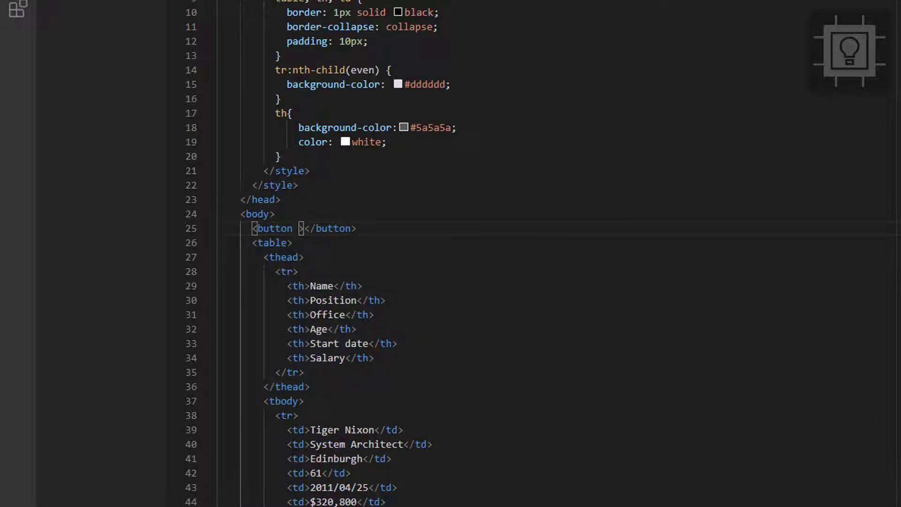
pyautogui.write('id=')
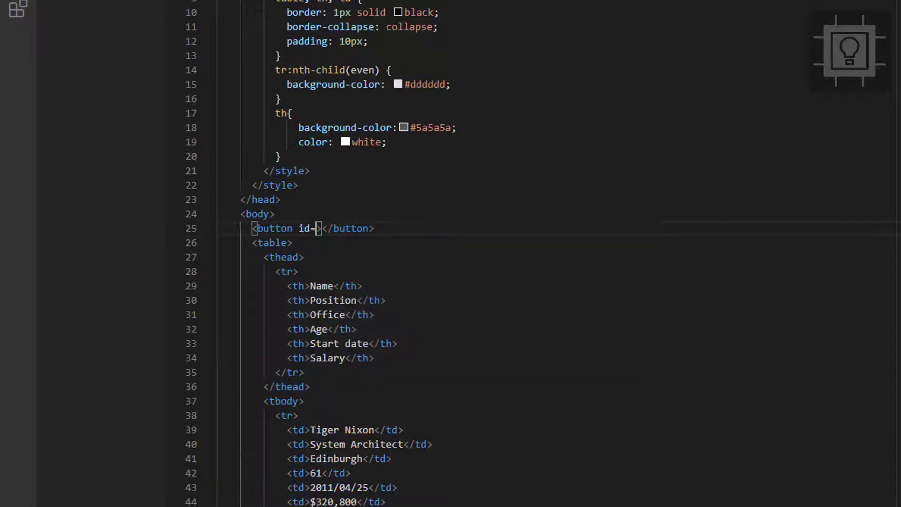
pyautogui.write('""')
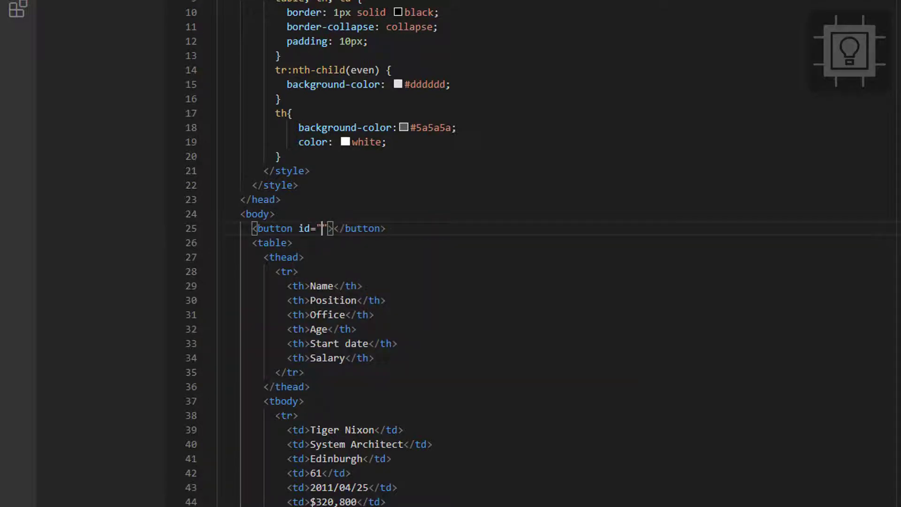
pyautogui.write('download')
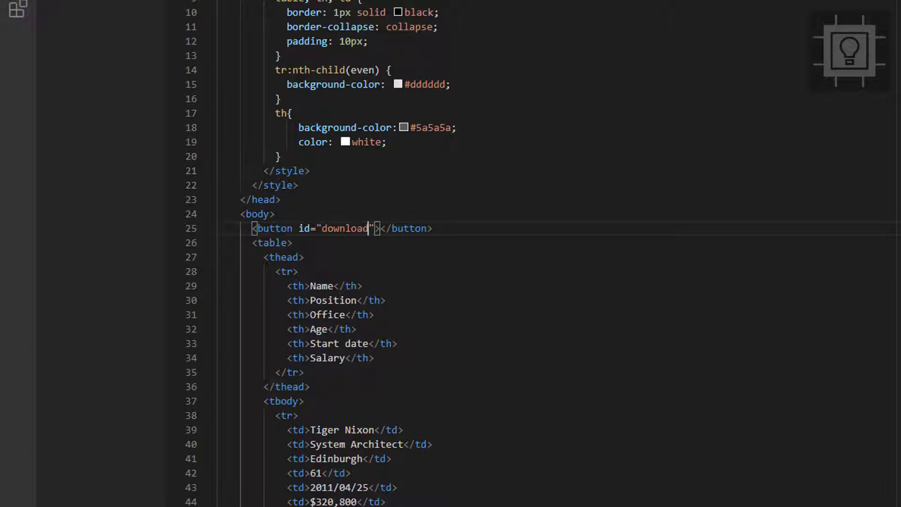
pyautogui.write('excel')
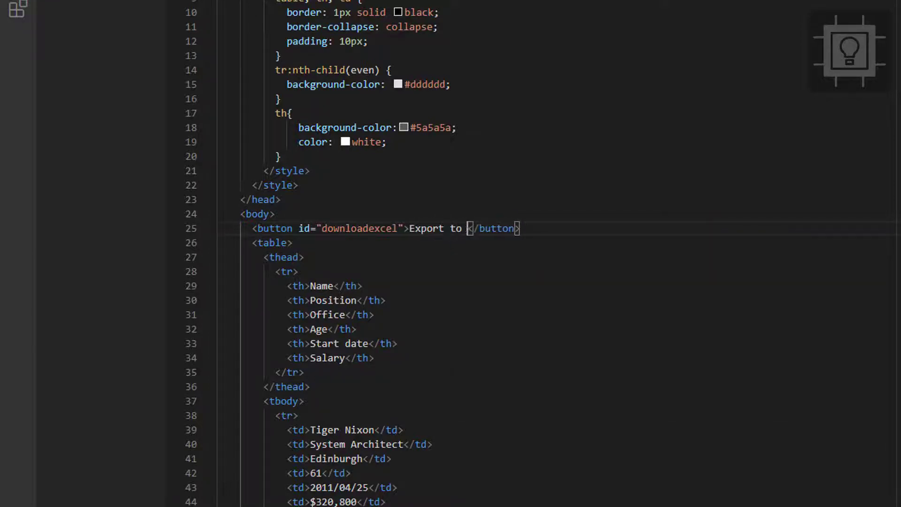
pyautogui.write('Excel')
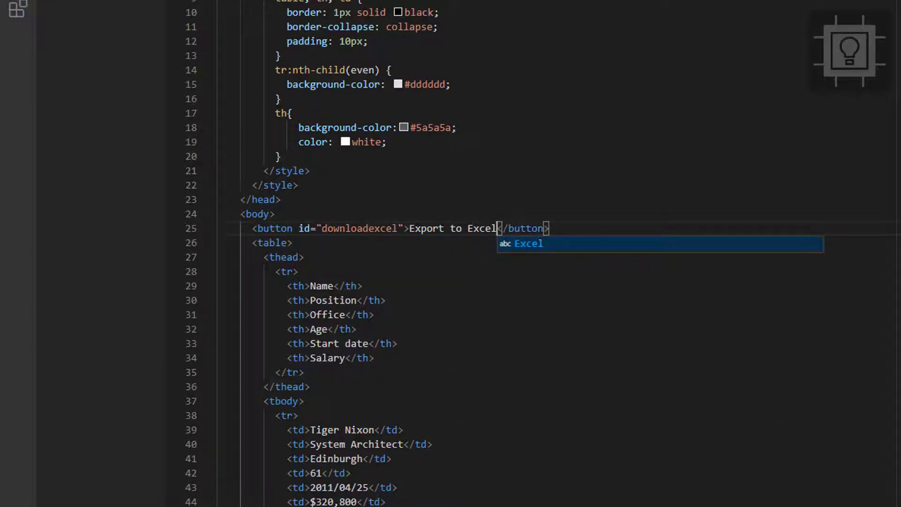
pyautogui.write('<br><br>')
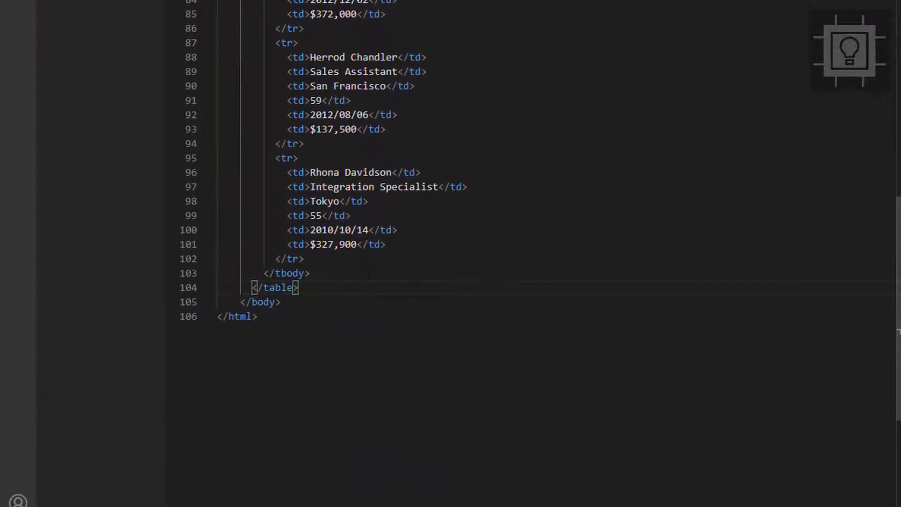
# Start a script block below the table calling document.getElementById("downloadexcel")
pyautogui.write('s')
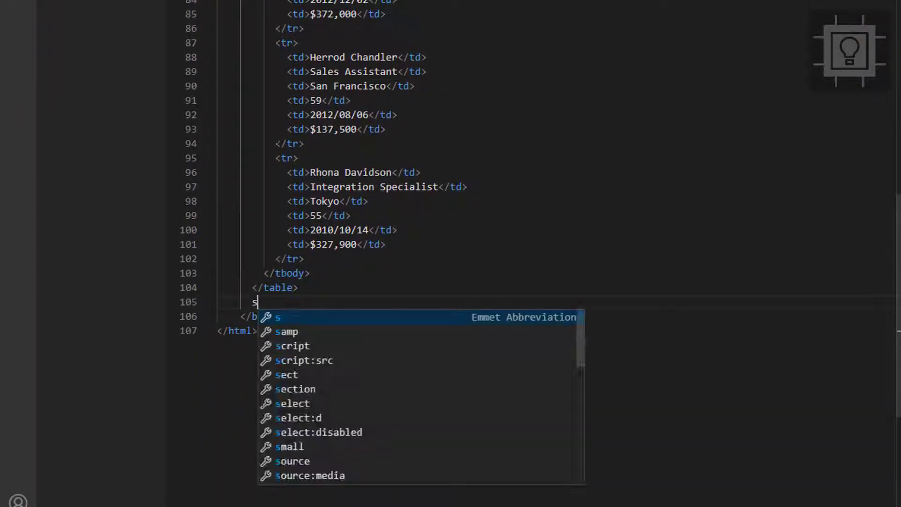
pyautogui.press('Tab')
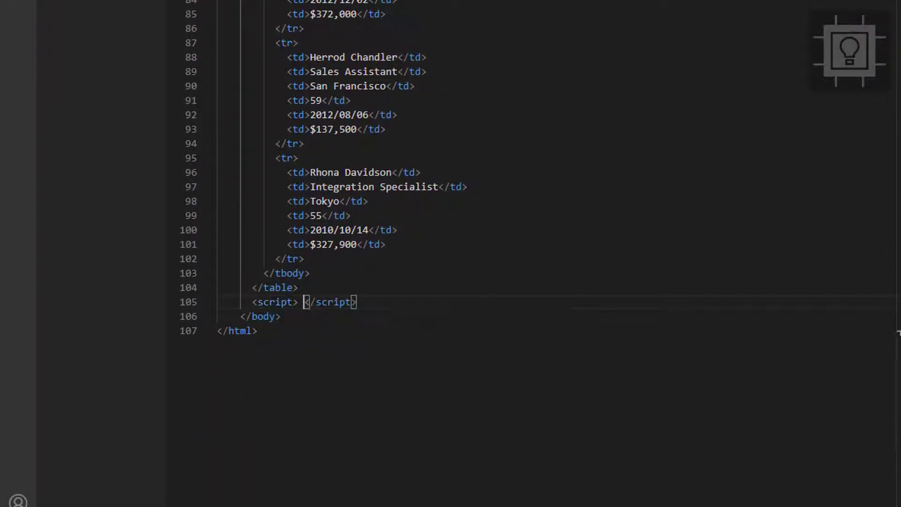
pyautogui.press('enter')
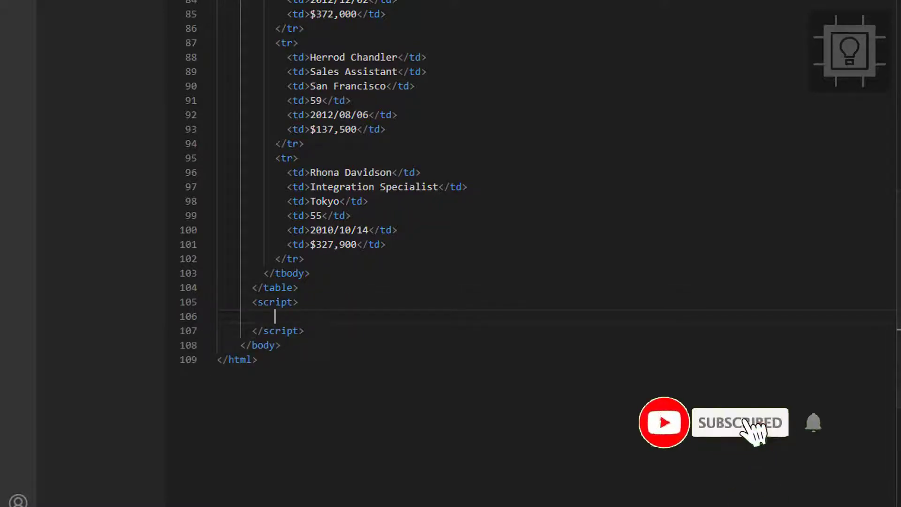
pyautogui.write('docu')
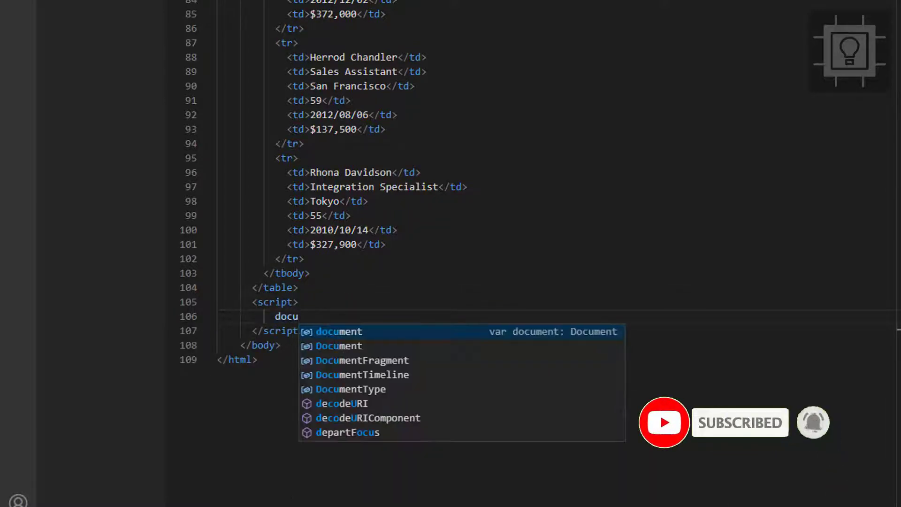
pyautogui.write('.get')
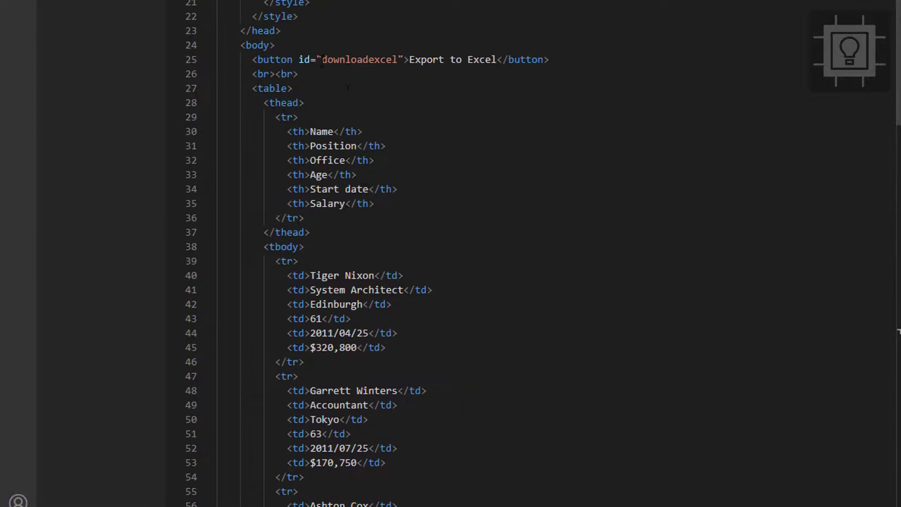
pyautogui.doubleClick(359, 59)
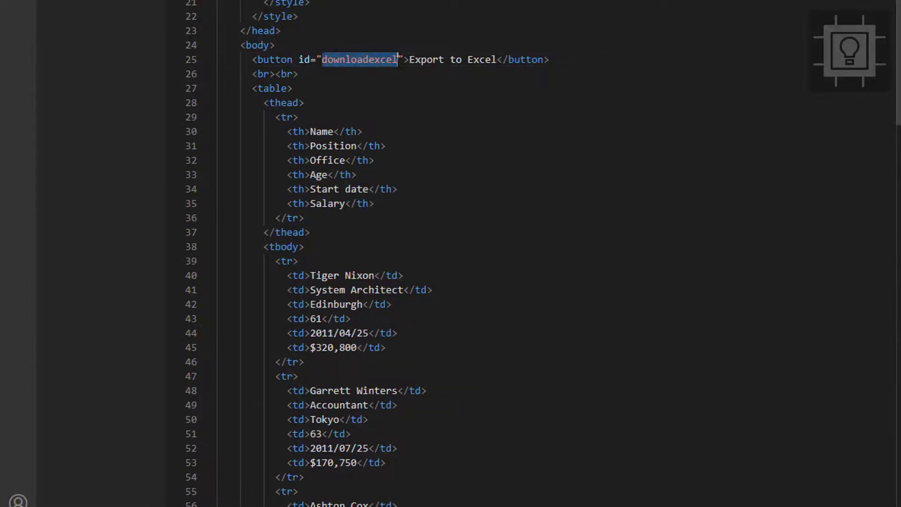
pyautogui.scroll(-3)
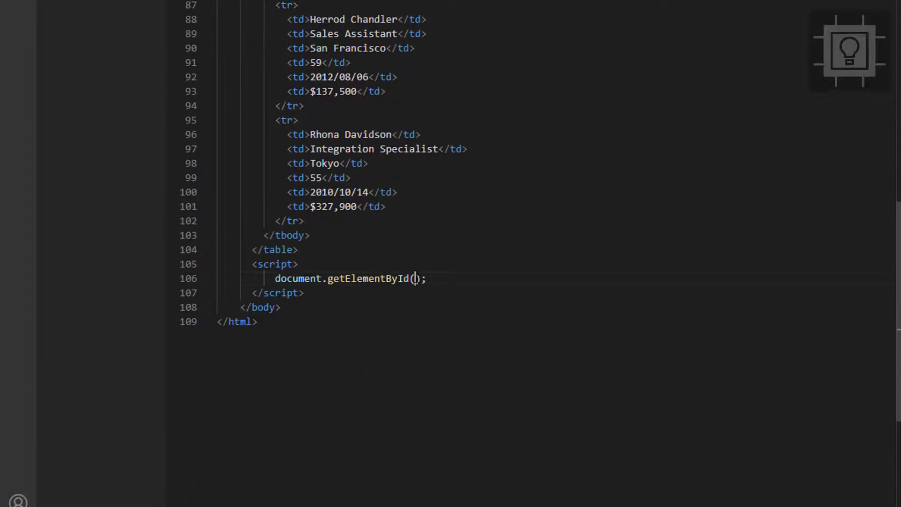
pyautogui.write('downloadexcel')
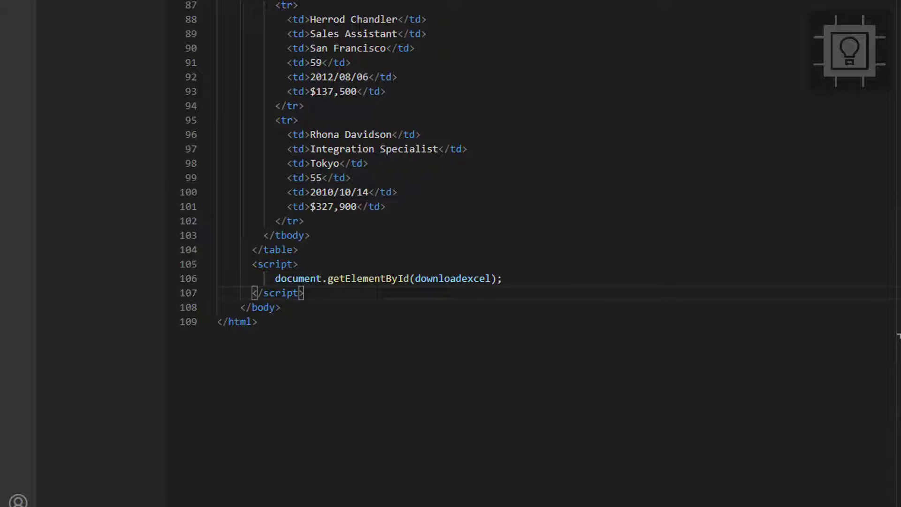
# Chain .addEventListener('click', function() {}) onto the downloadexcel element
pyautogui.write('.')
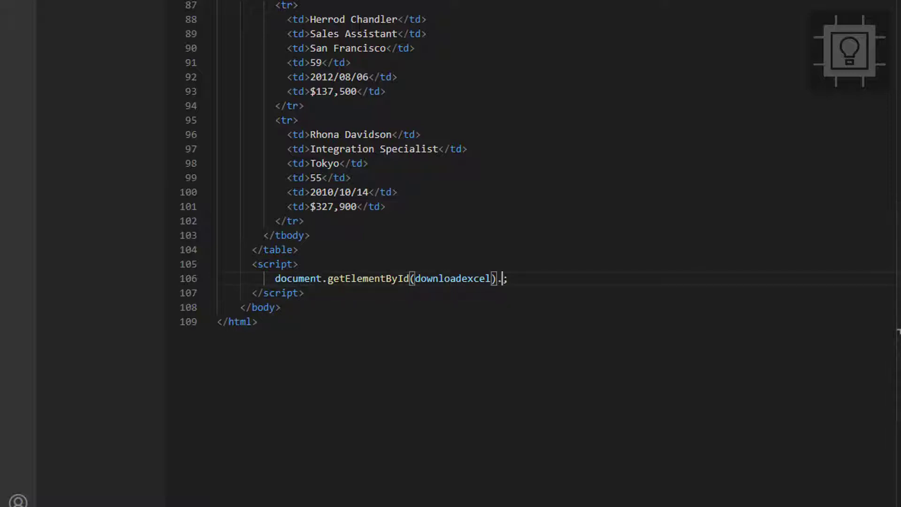
pyautogui.write('add')
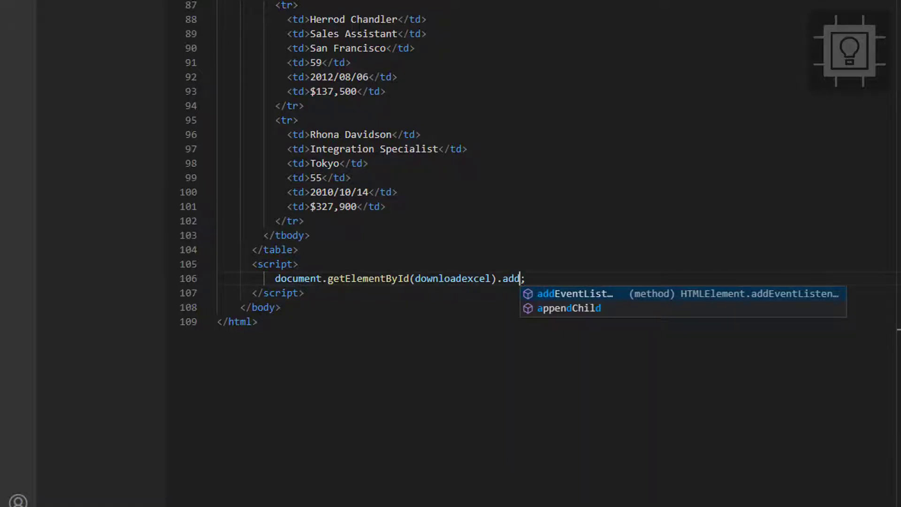
pyautogui.press('Tab')
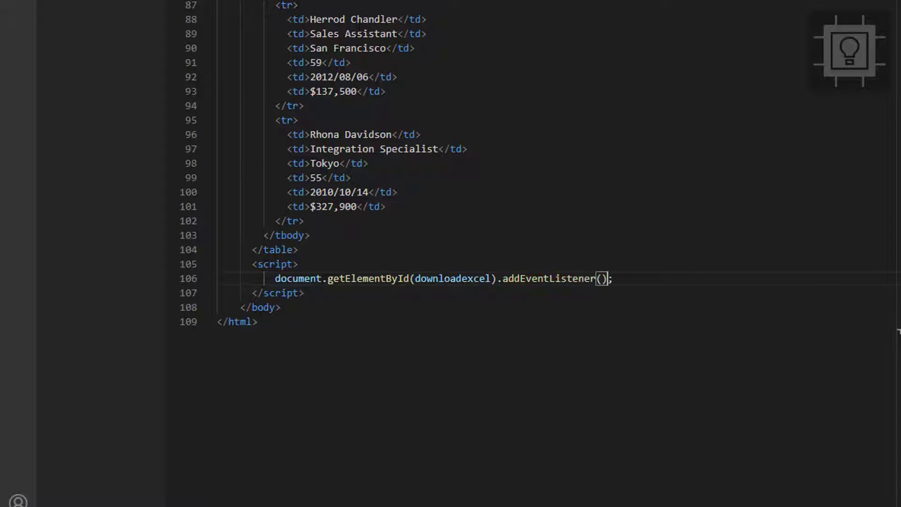
pyautogui.write("''")
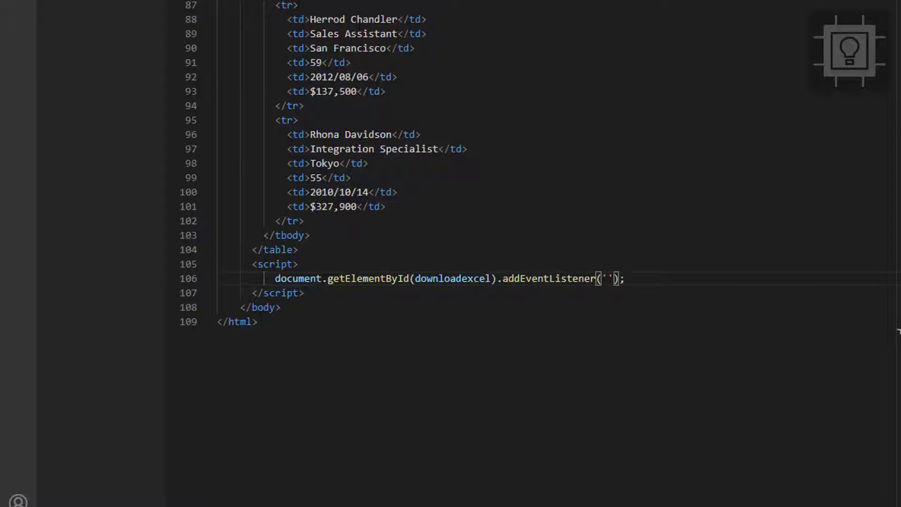
pyautogui.write('click')
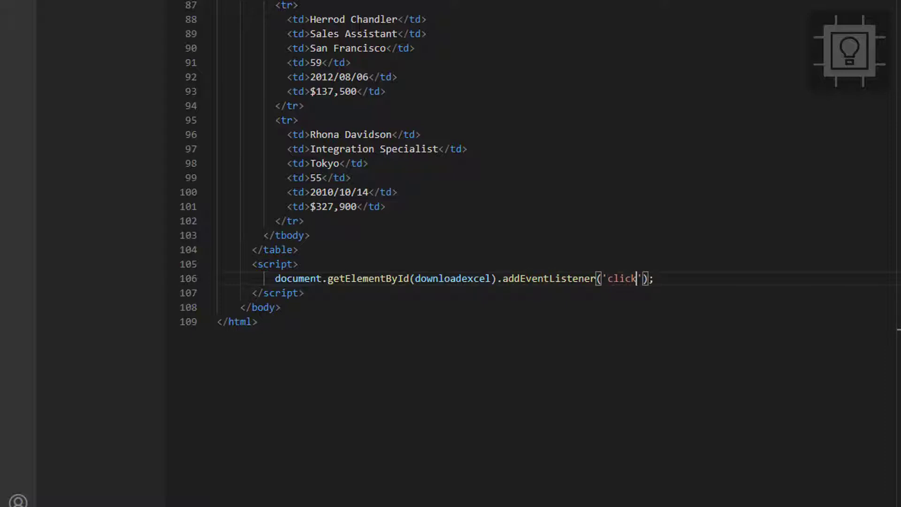
pyautogui.write(', function() {')
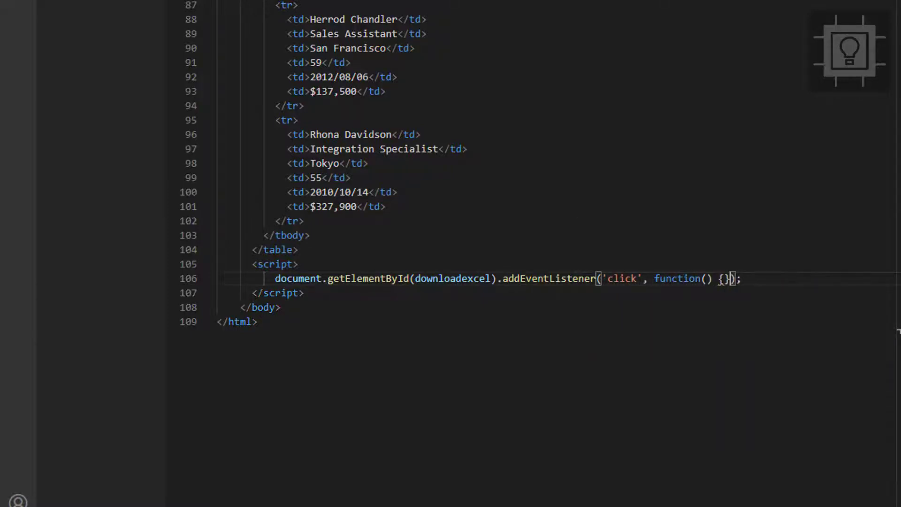
pyautogui.press('Enter')
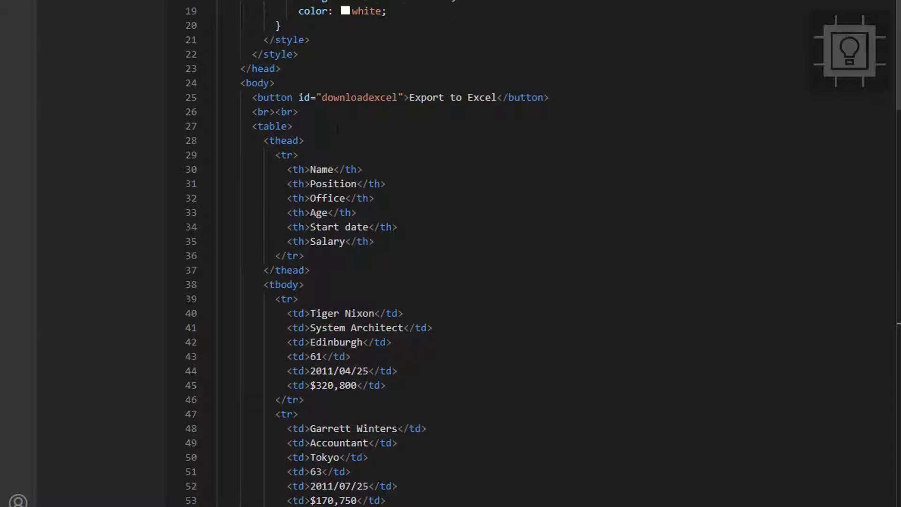
# Scroll the table2excel README to Quick Start and select its var table2excel and export lines
pyautogui.scroll(-3)
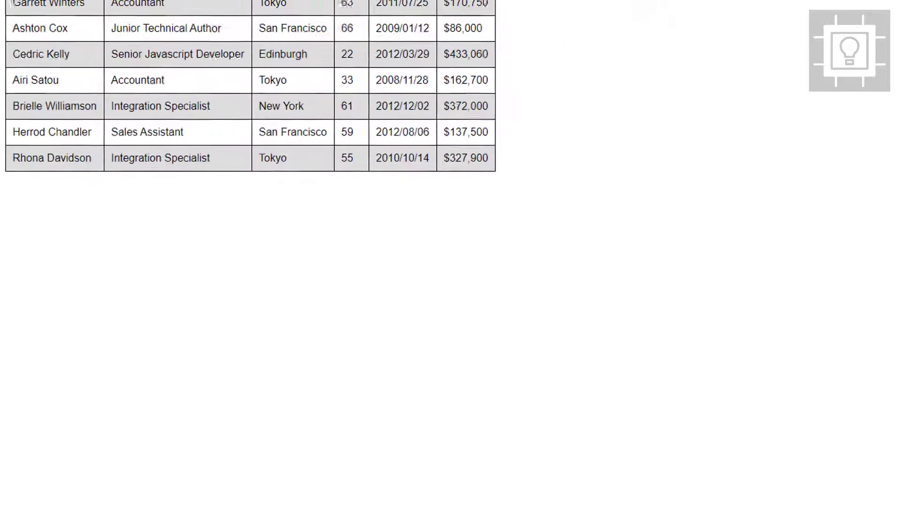
pyautogui.click(282, 7)
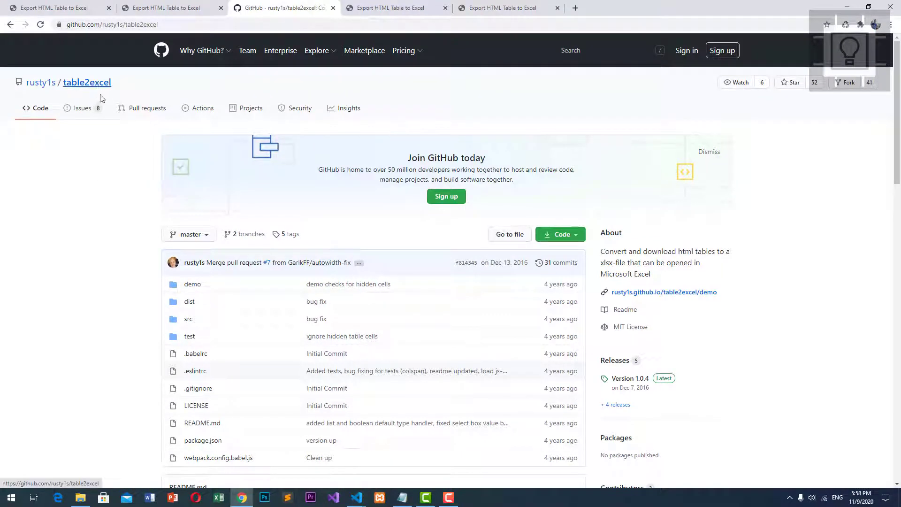
pyautogui.scroll(-3)
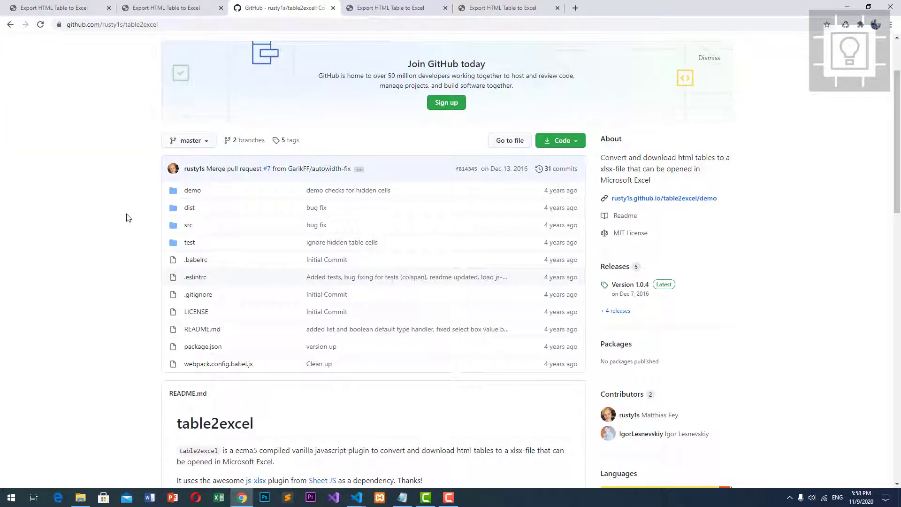
pyautogui.scroll(-3)
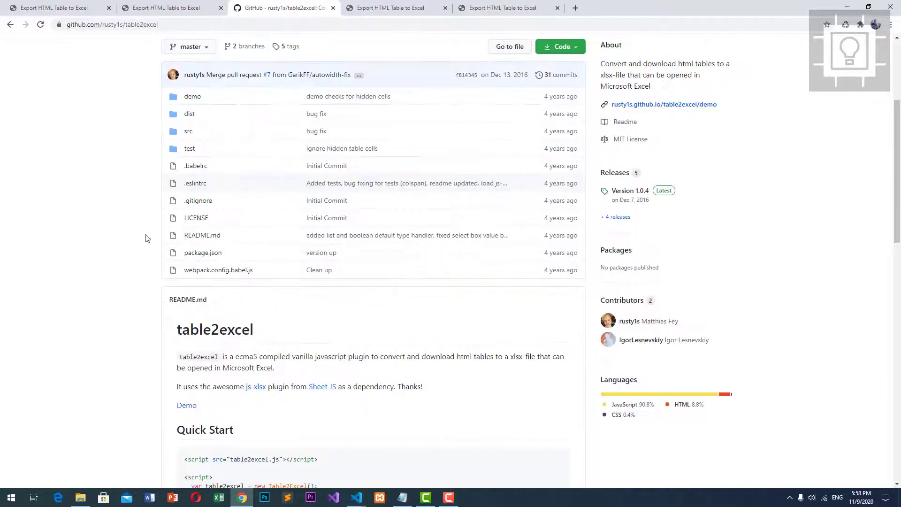
pyautogui.scroll(-3)
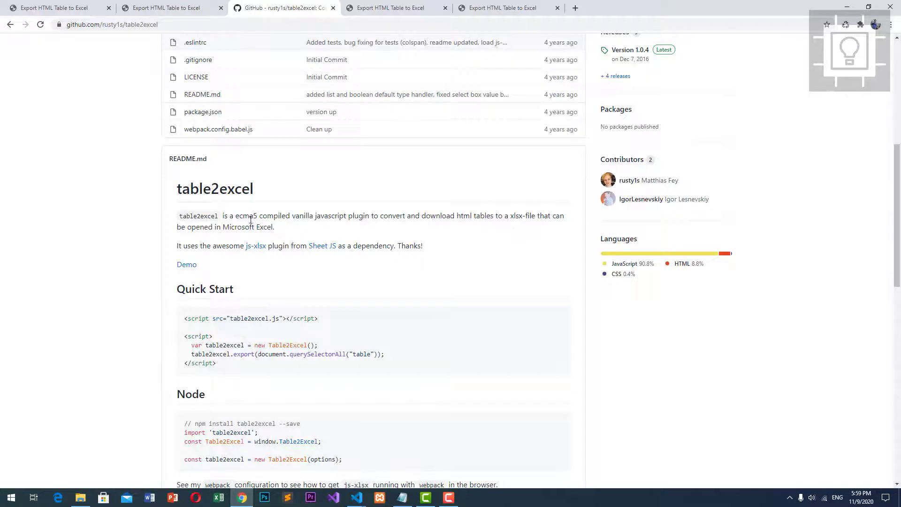
pyautogui.scroll(-3)
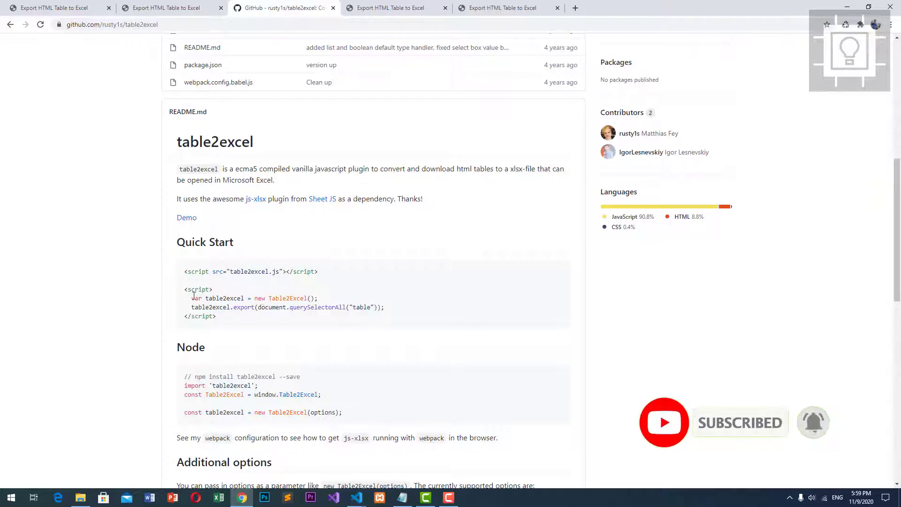
pyautogui.moveTo(192, 298); pyautogui.dragTo(384, 307)
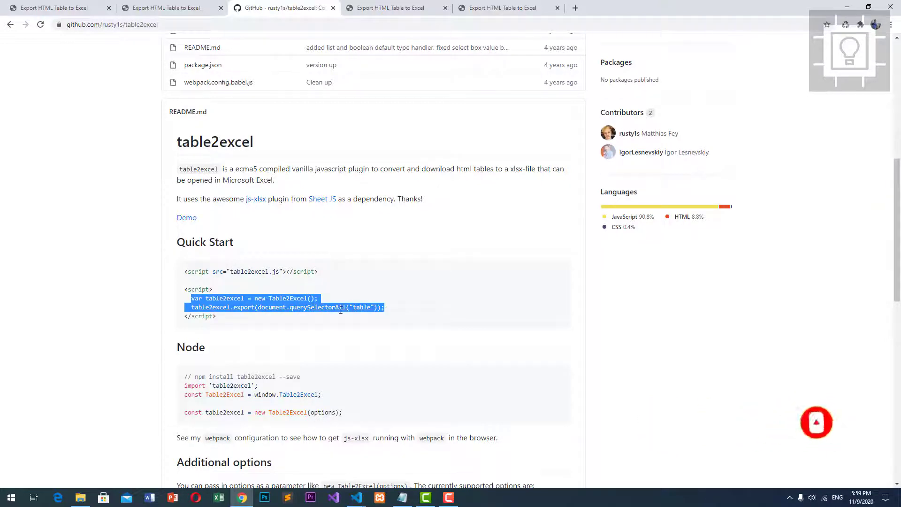
pyautogui.moveTo(308, 290)
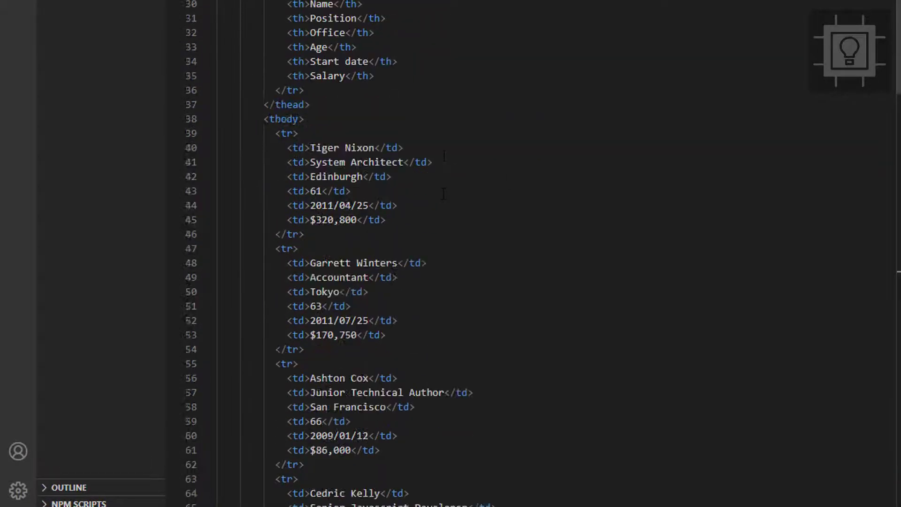
# Give the <table> tag the attribute id="example-table"
pyautogui.scroll(-3)
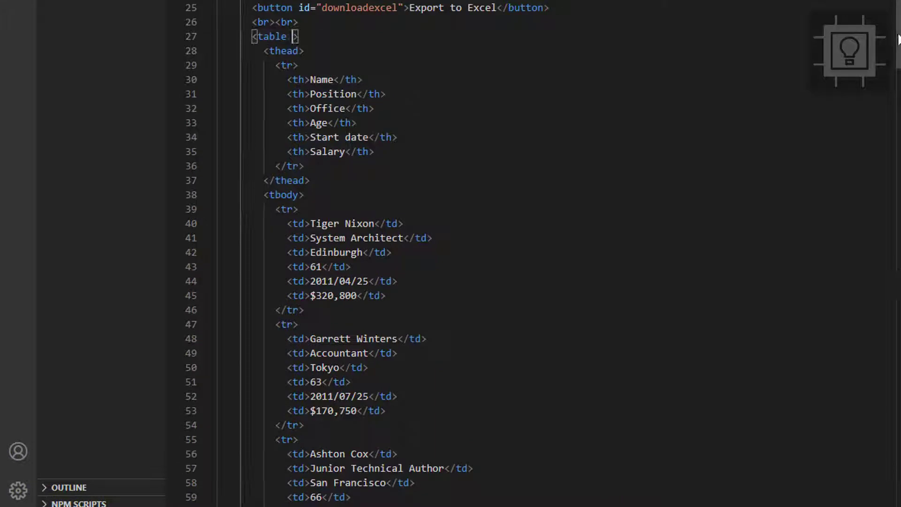
pyautogui.write('id')
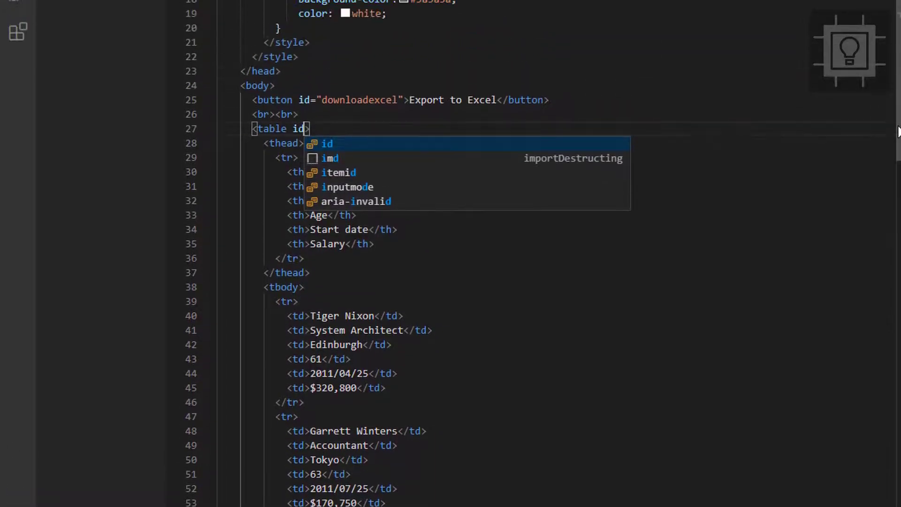
pyautogui.write('="')
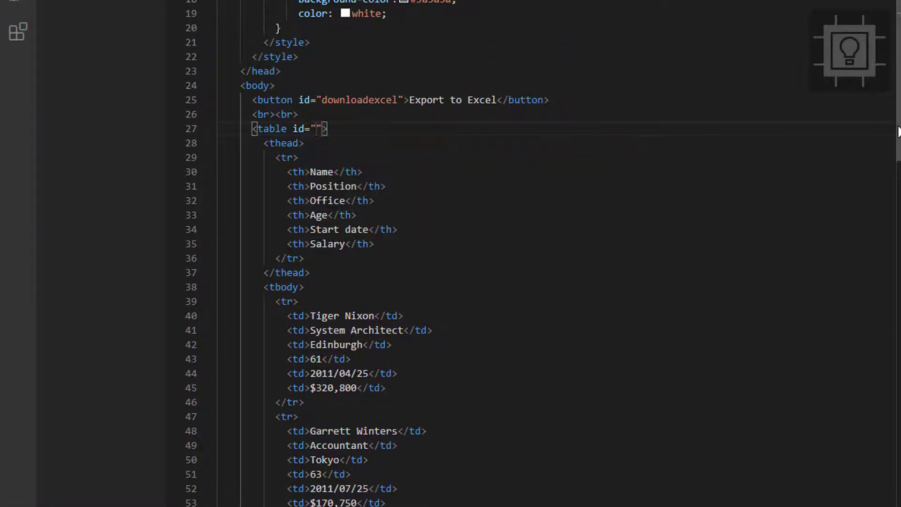
pyautogui.write('expa')
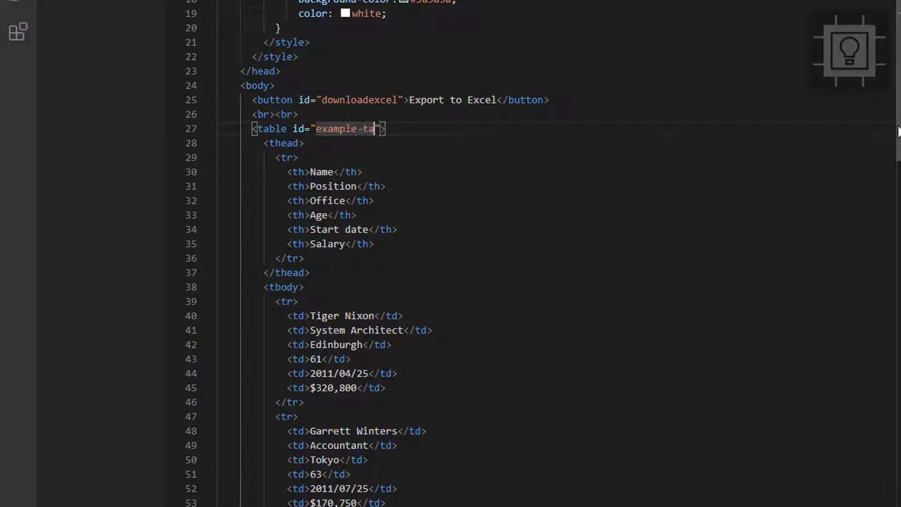
# Change the export script's selector to querySelectorAll("example-table")
pyautogui.scroll(-3)
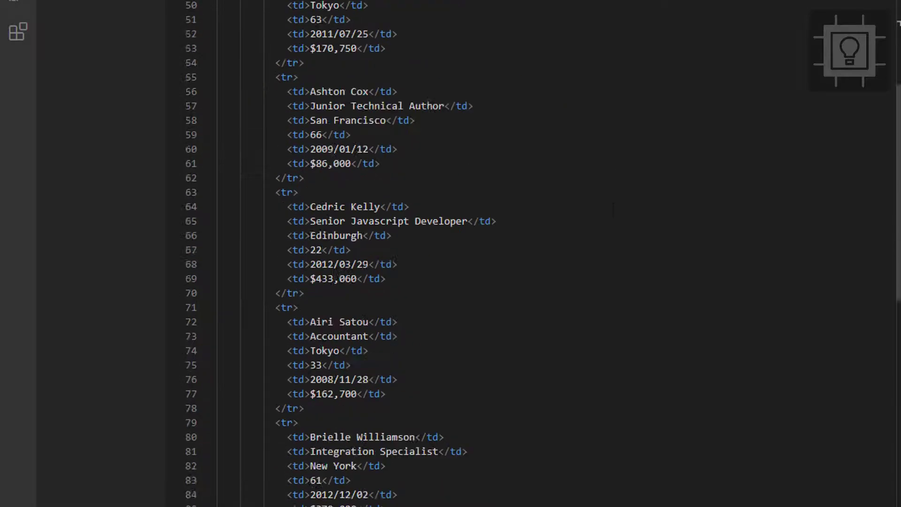
pyautogui.scroll(-3)
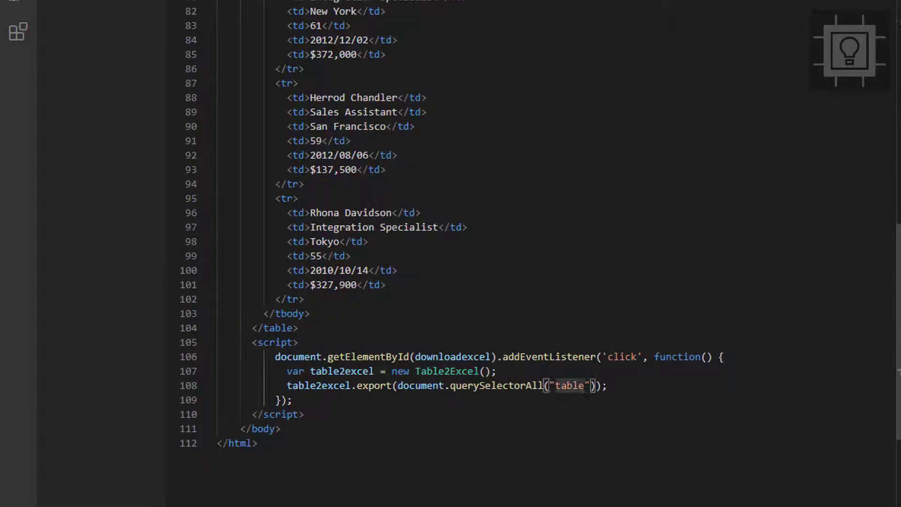
pyautogui.write('example-')
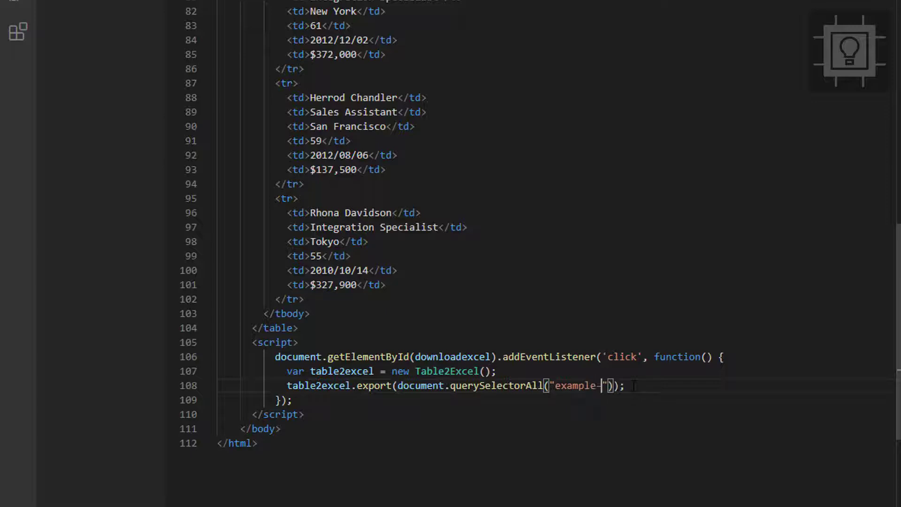
pyautogui.write('table')
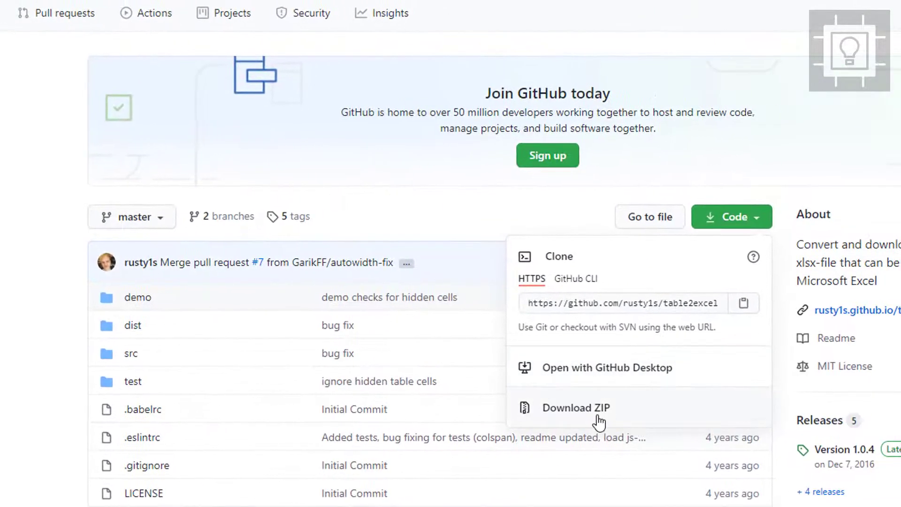
# Download the repo ZIP and paste dist/table2excel.js into the tabletoexcel project folder
pyautogui.click(576, 406)
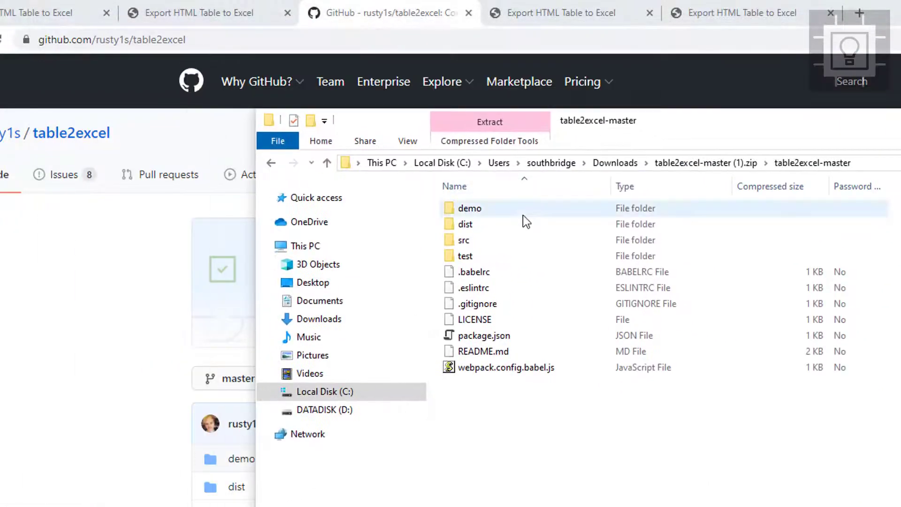
pyautogui.click(463, 225)
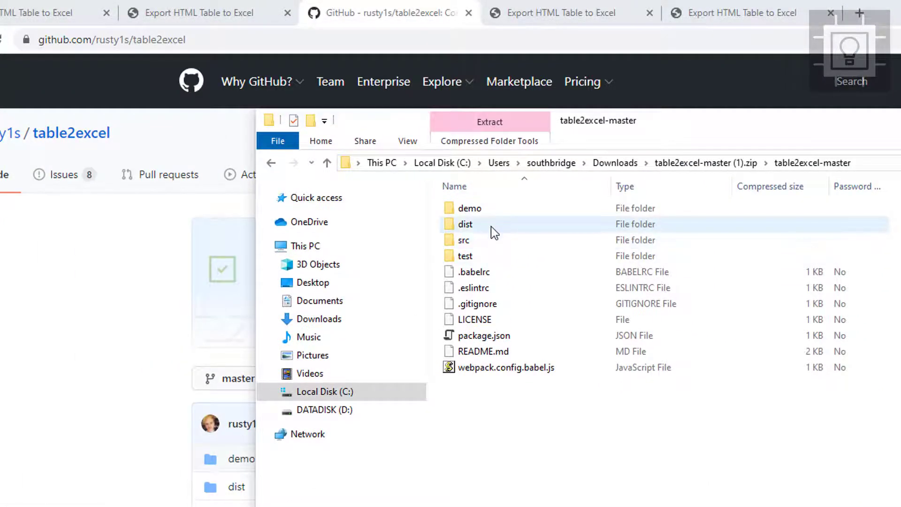
pyautogui.doubleClick(462, 223)
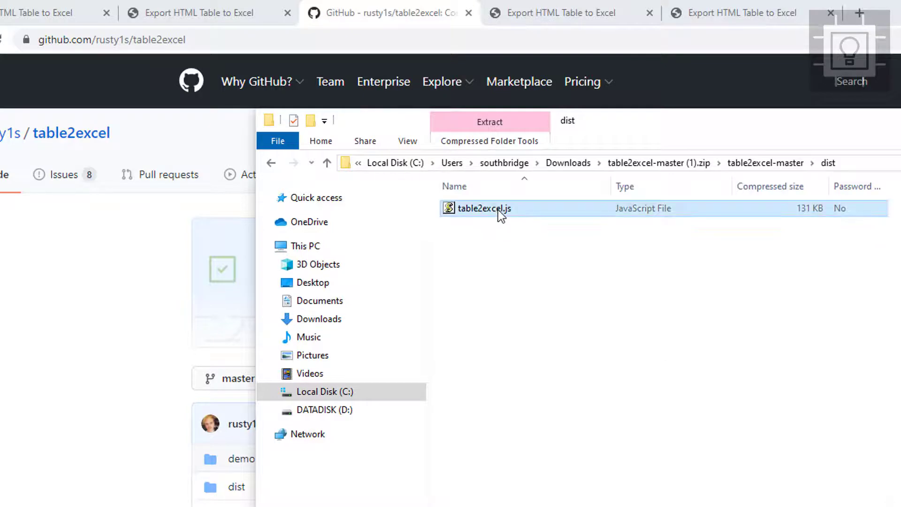
pyautogui.rightClick(484, 208)
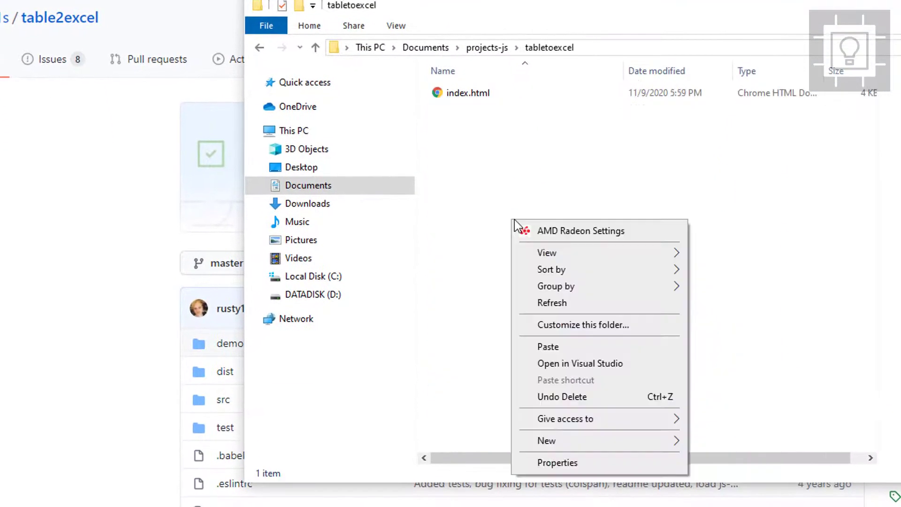
pyautogui.moveTo(547, 346)
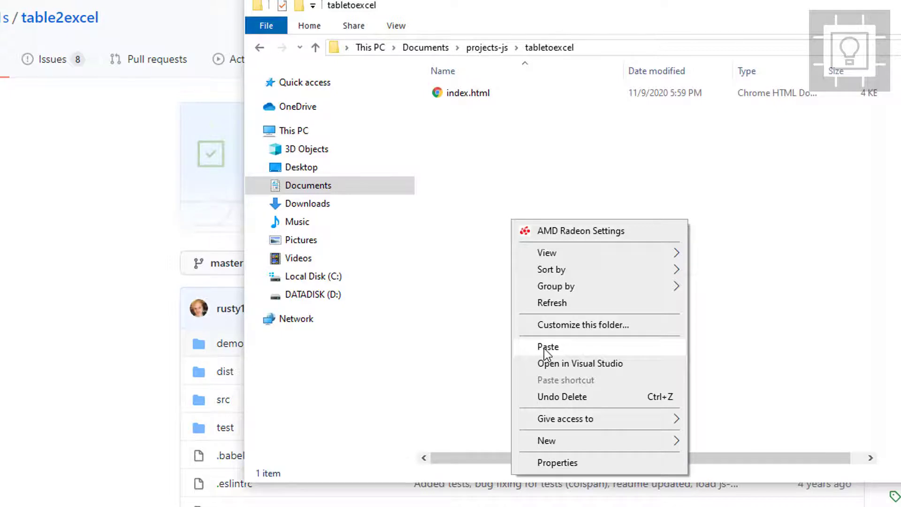
pyautogui.click(547, 346)
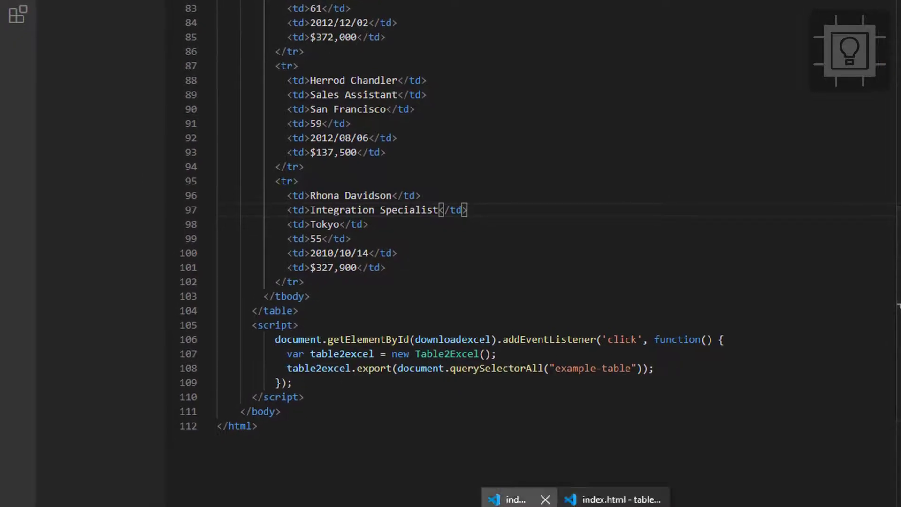
# Add <script src="table2excel"></script> in the head below the style block
pyautogui.click(486, 353)
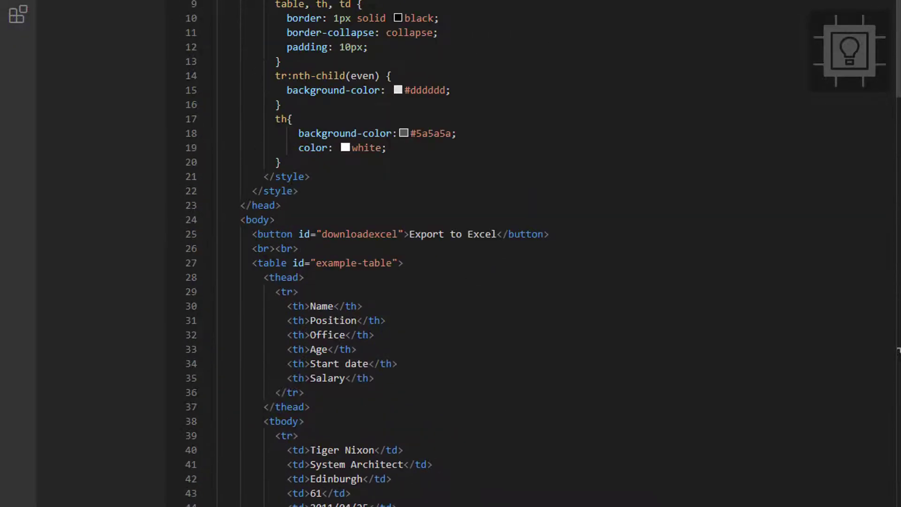
pyautogui.write('script src="t">')
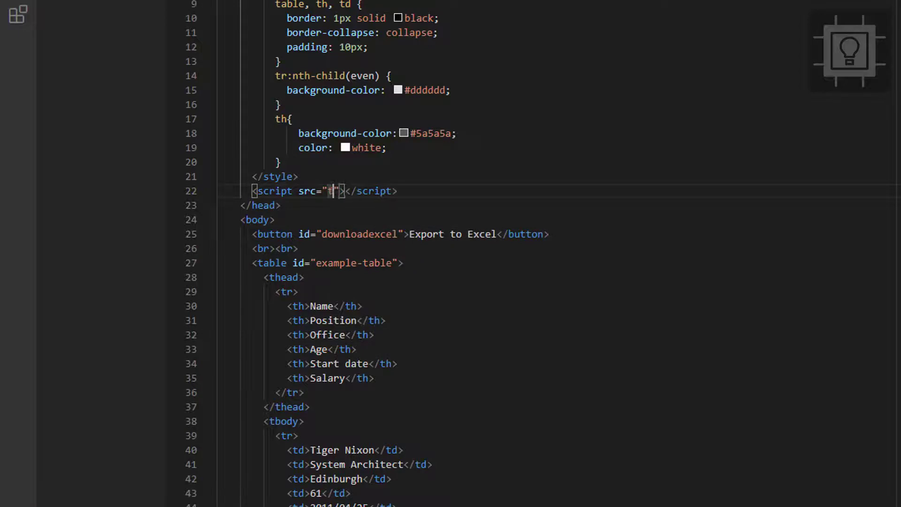
pyautogui.write('table2excel')
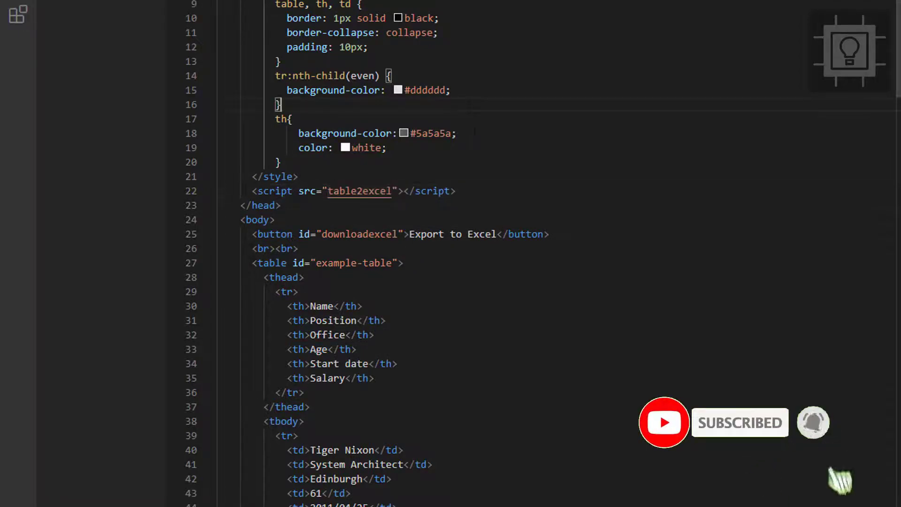
pyautogui.scroll(-3)
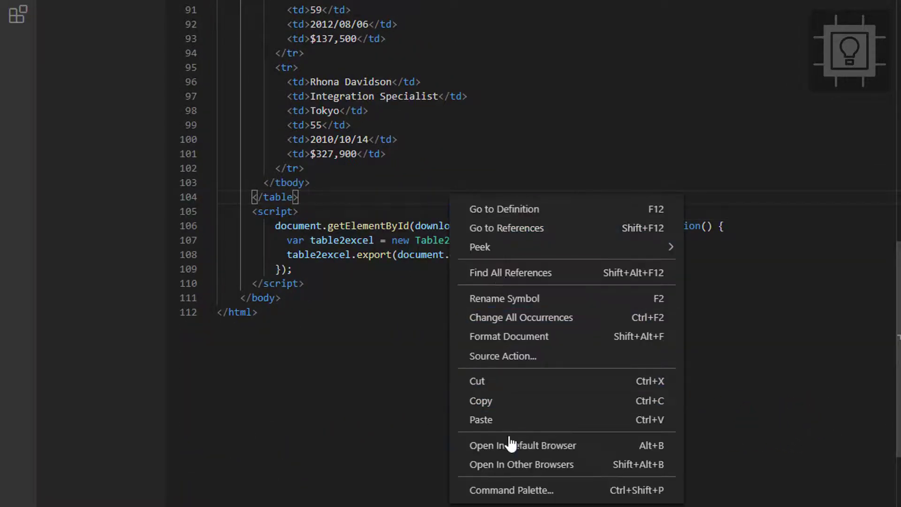
# View index.html in Chrome via Open In Default Browser, showing the employee table and Export button
pyautogui.click(521, 445)
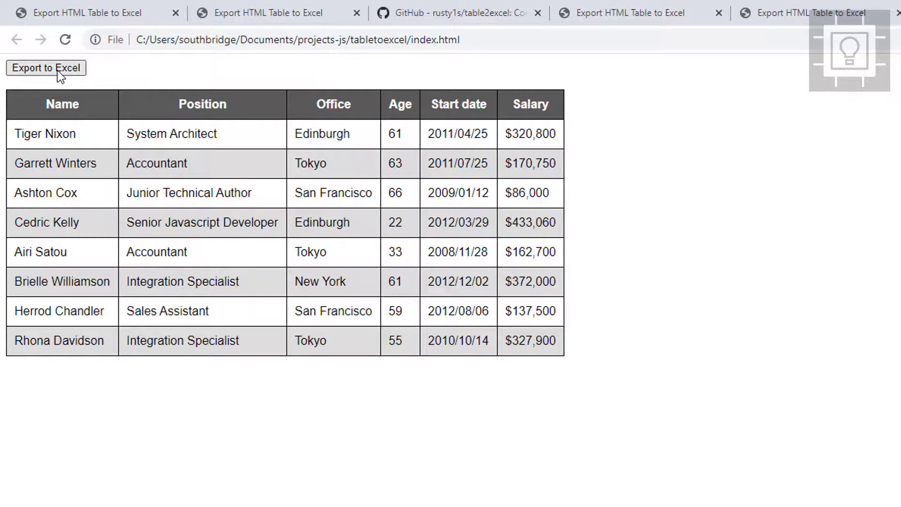
pyautogui.press('F12')
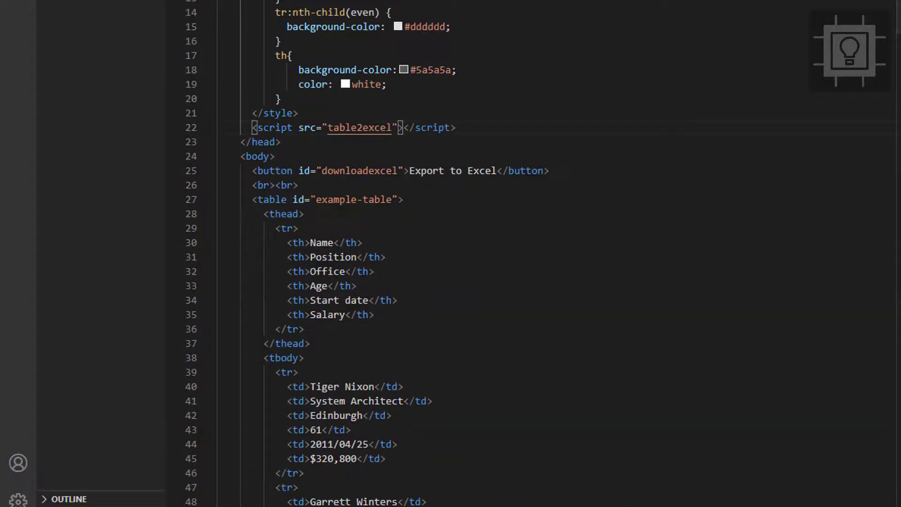
# Fix the script source to read src="table2excel.js"
pyautogui.write('.js')
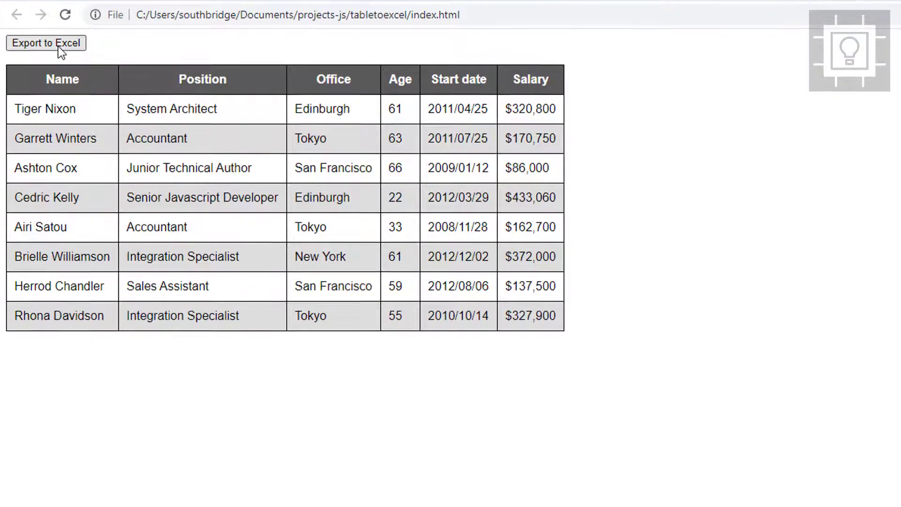
# Use the Export to Excel button to download the table as file (1).xlsx
pyautogui.click(46, 42)
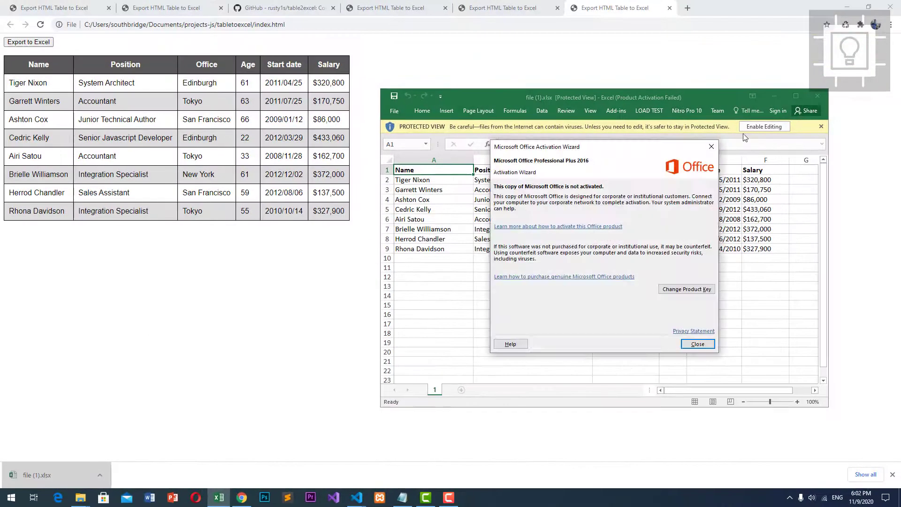
# Dismiss the Office activation notice and inspect cells in file (1).xlsx's eight employee rows
pyautogui.click(696, 344)
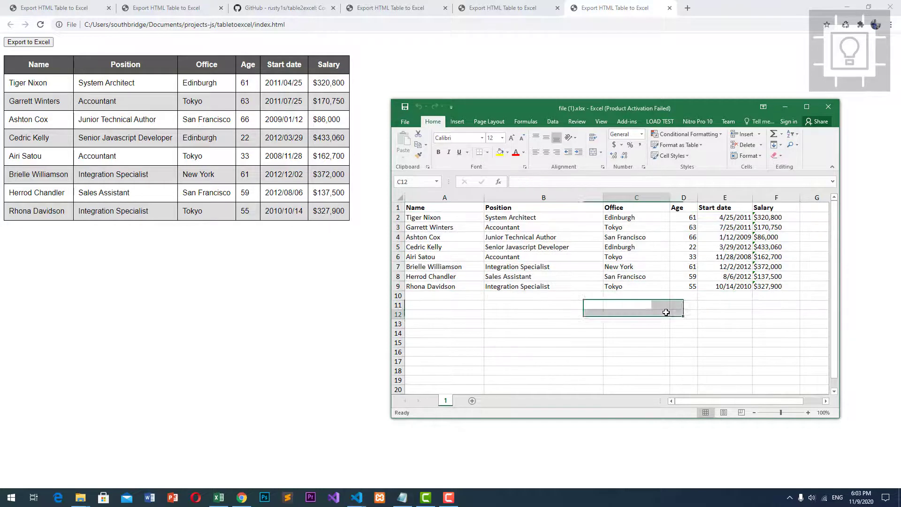
pyautogui.click(637, 314)
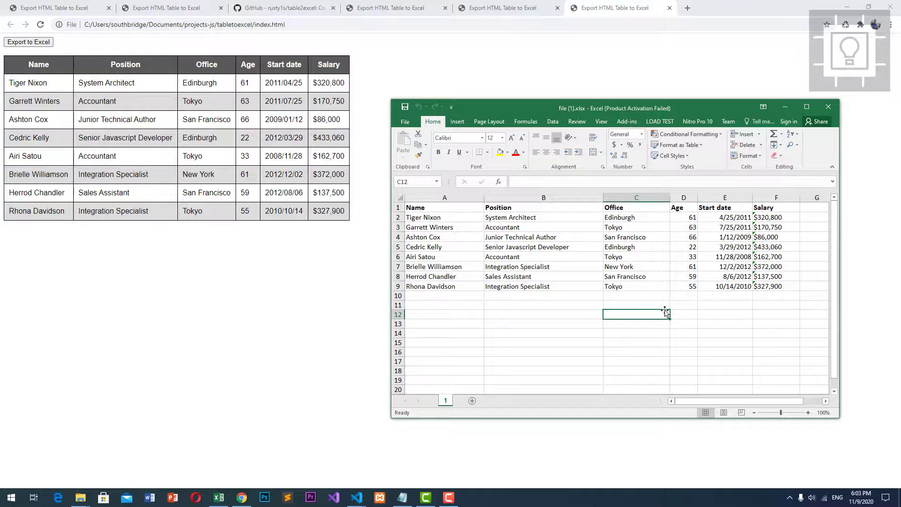
pyautogui.click(684, 295)
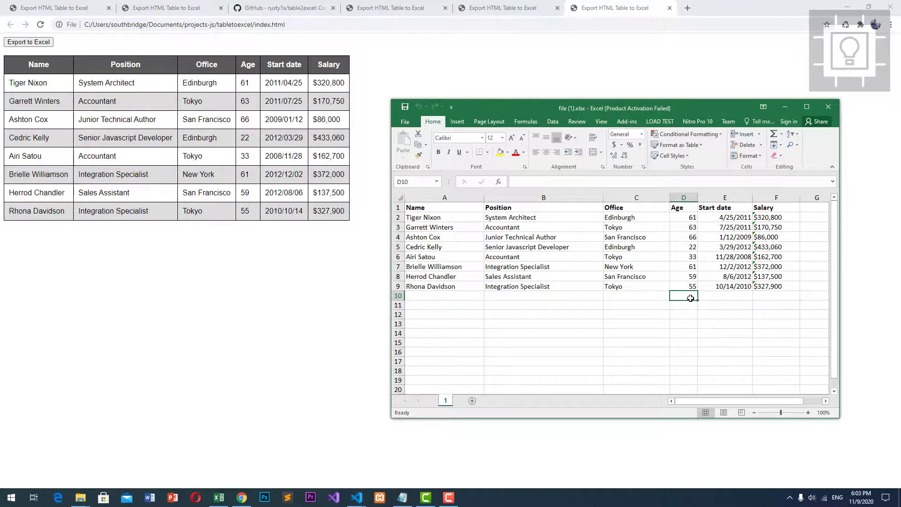